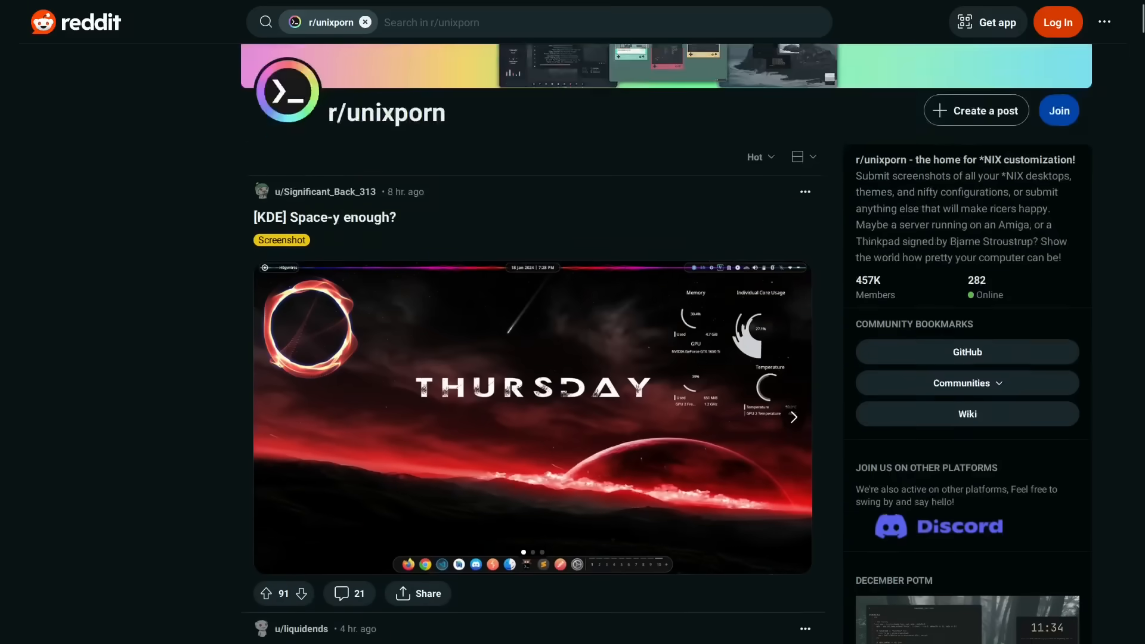
Scroll down through the NvChad homepage showcase content.
scroll(down, 3)
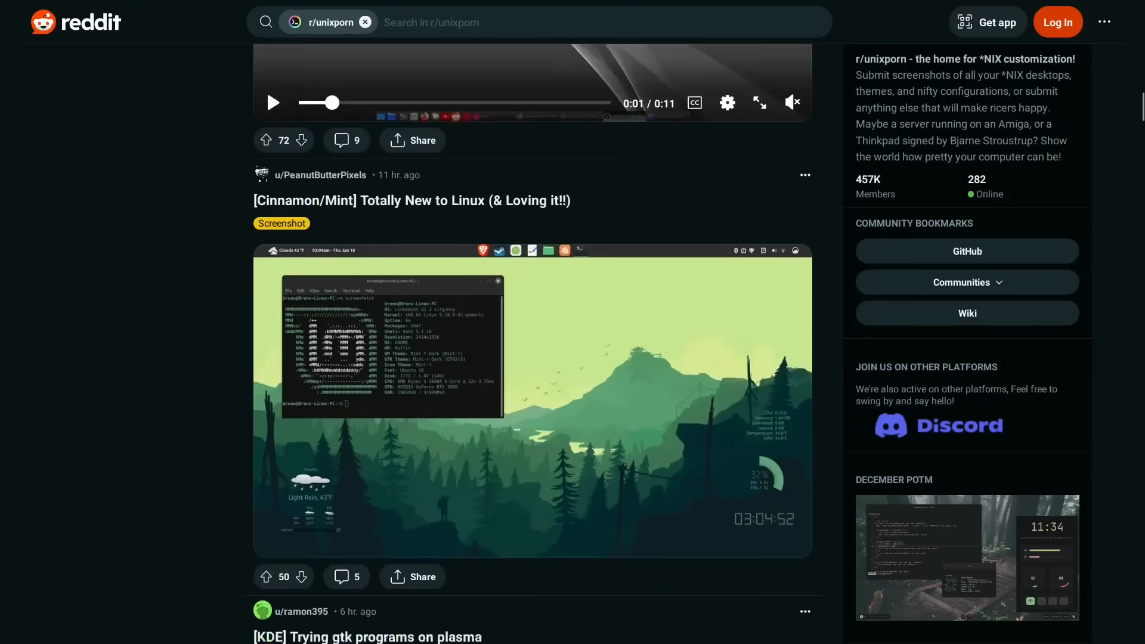
scroll(down, 3)
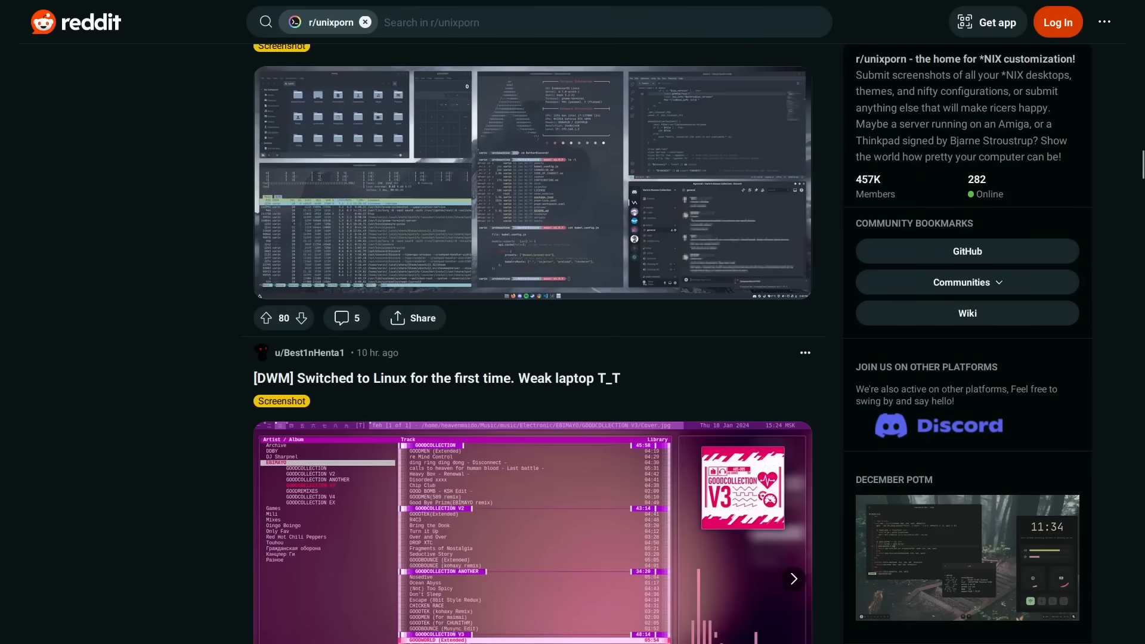
scroll(down, 3)
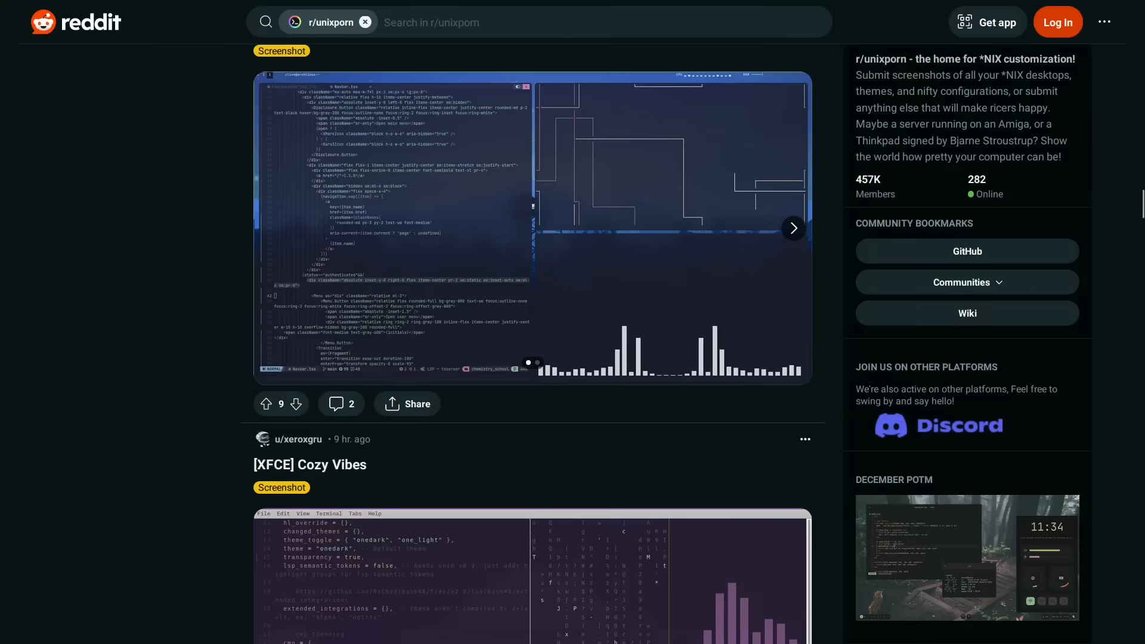
scroll(down, 3)
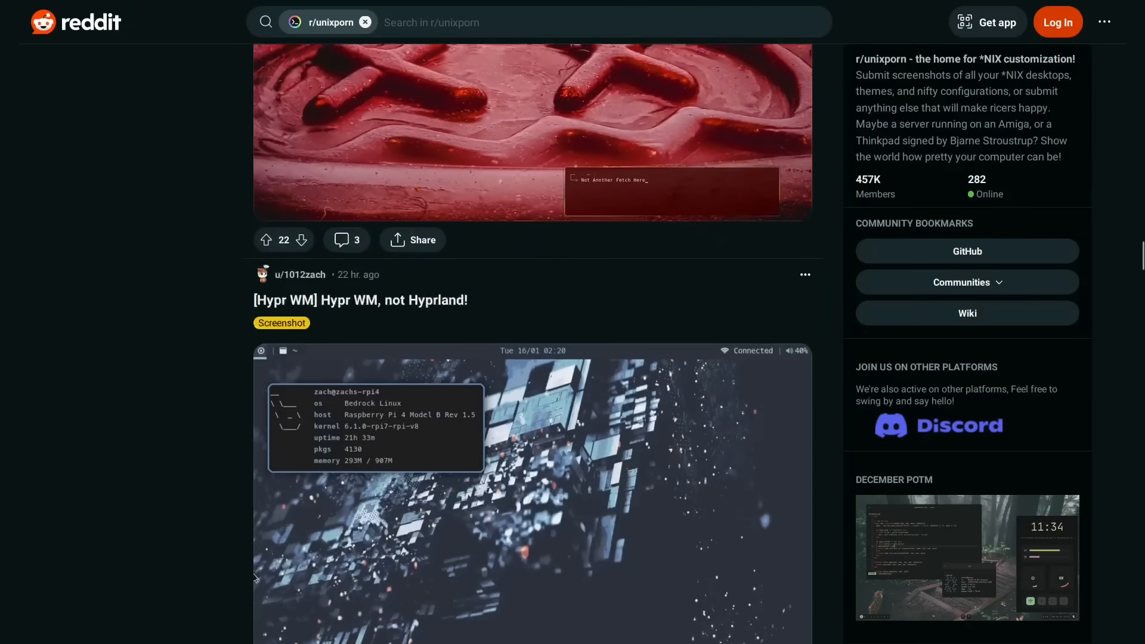
scroll(down, 3)
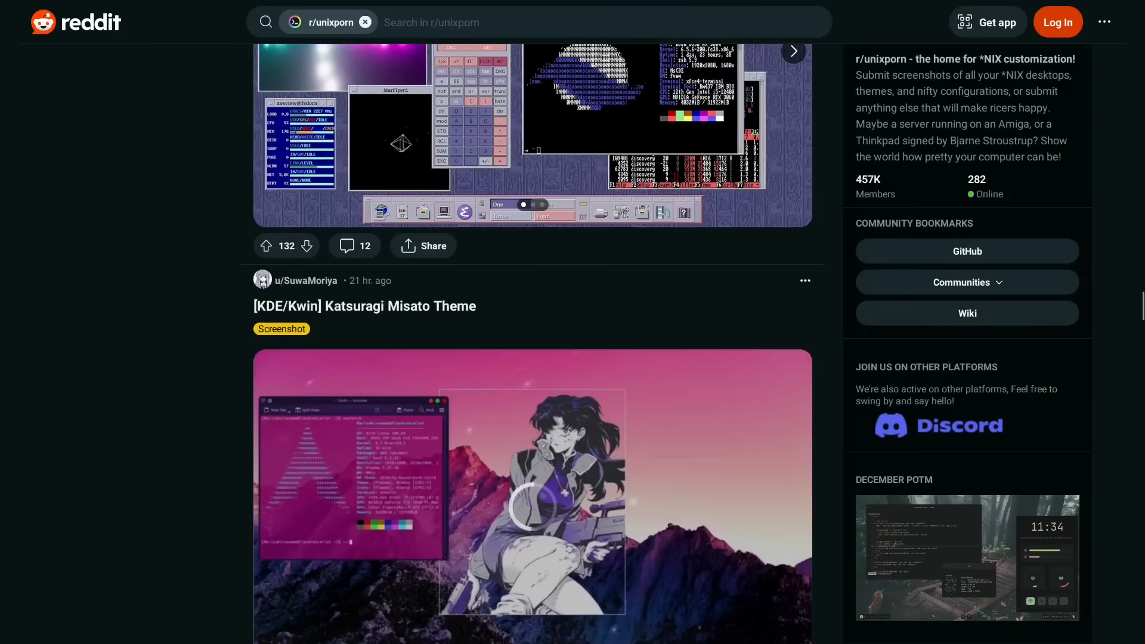
scroll(down, 3)
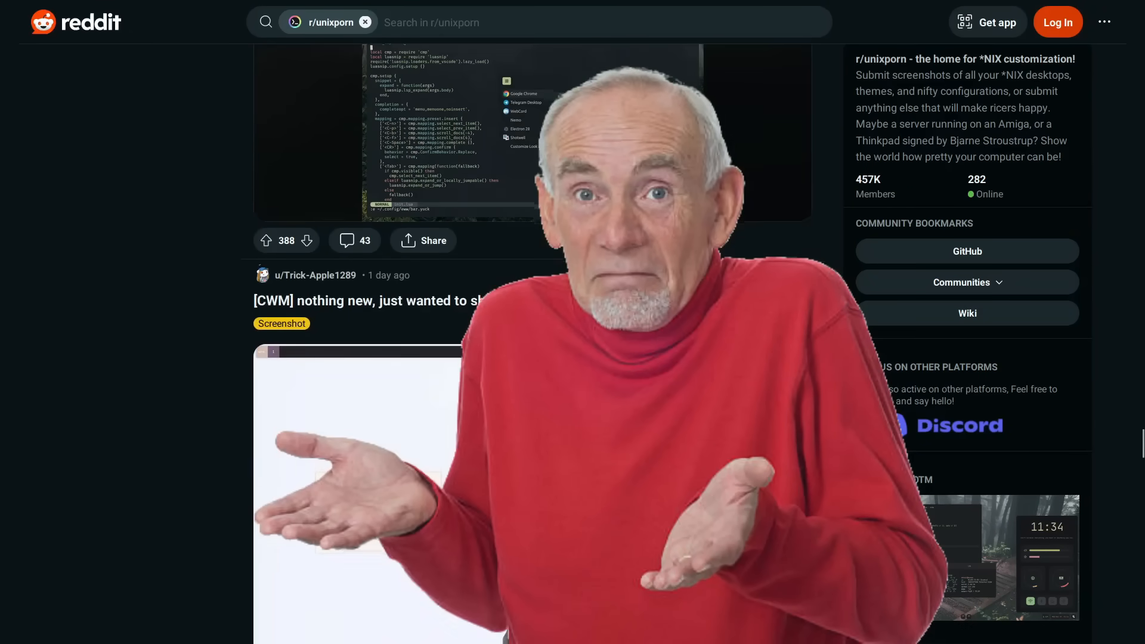
scroll(down, 3)
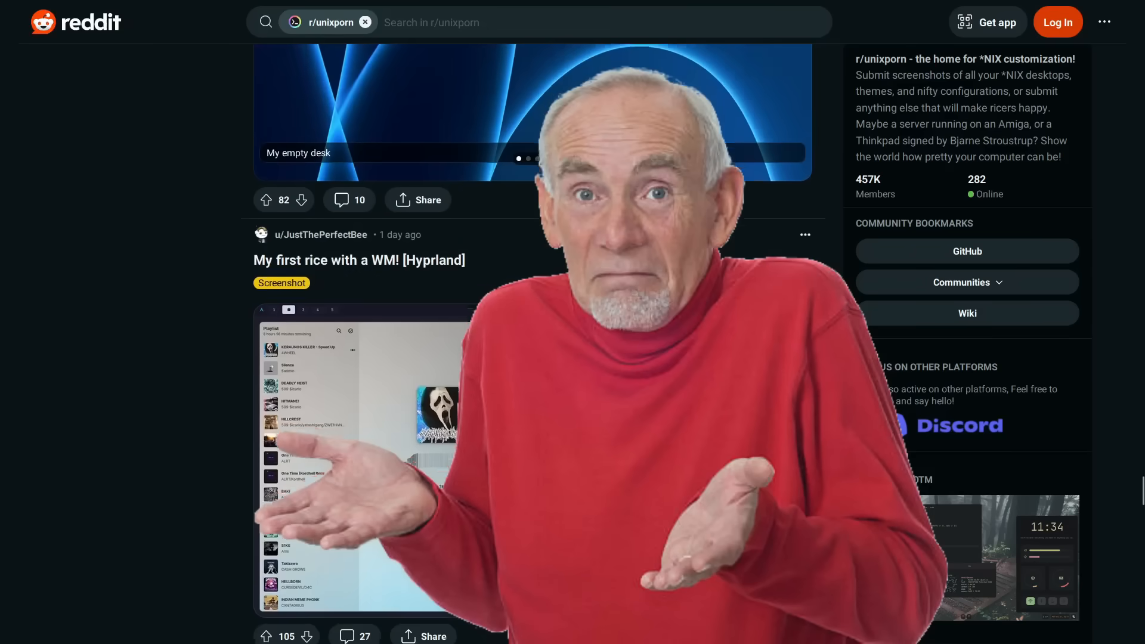
scroll(down, 3)
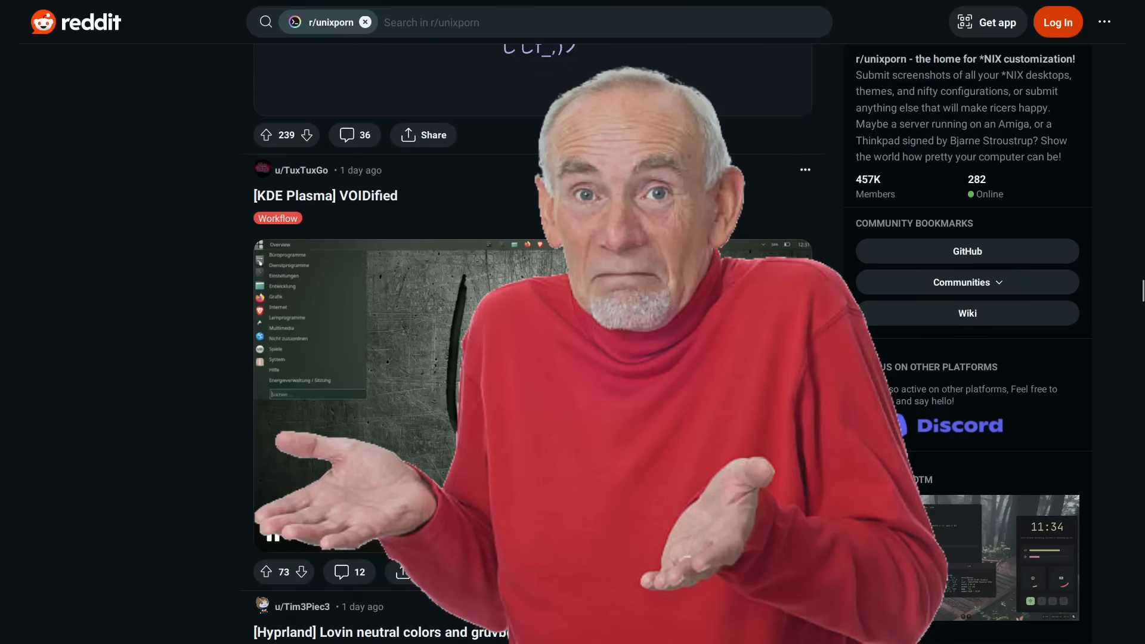
scroll(down, 3)
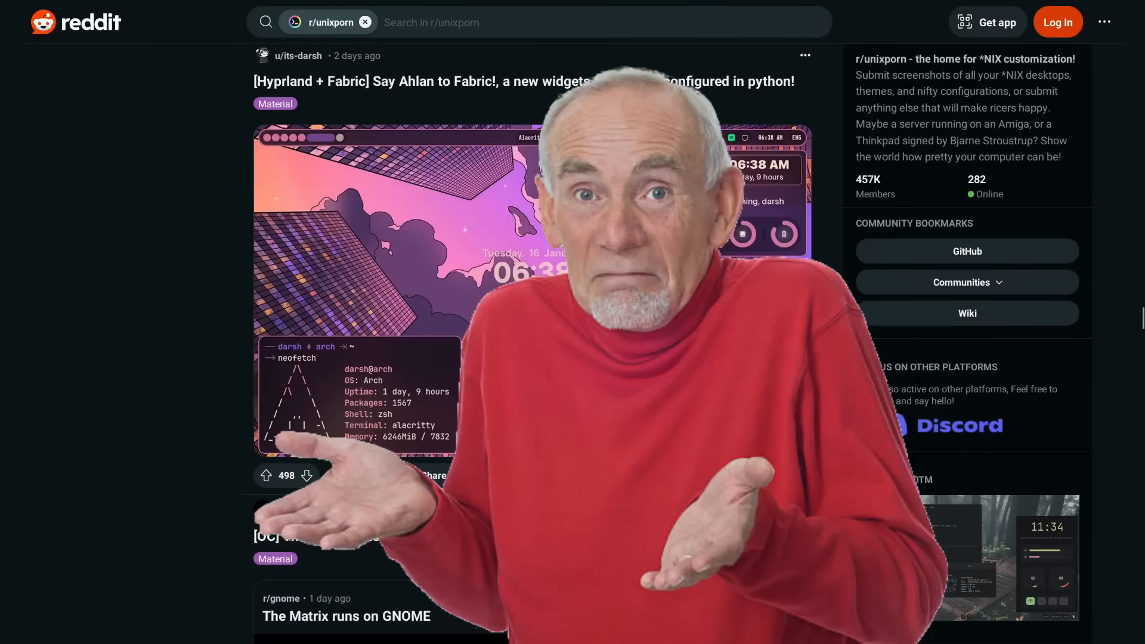
scroll(down, 3)
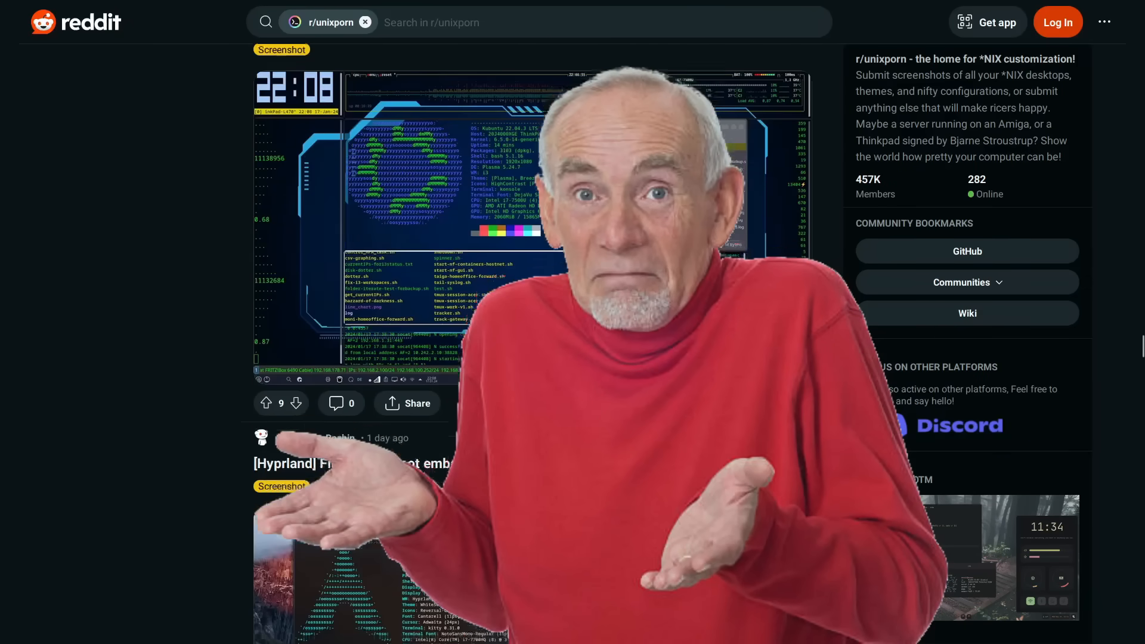
scroll(down, 3)
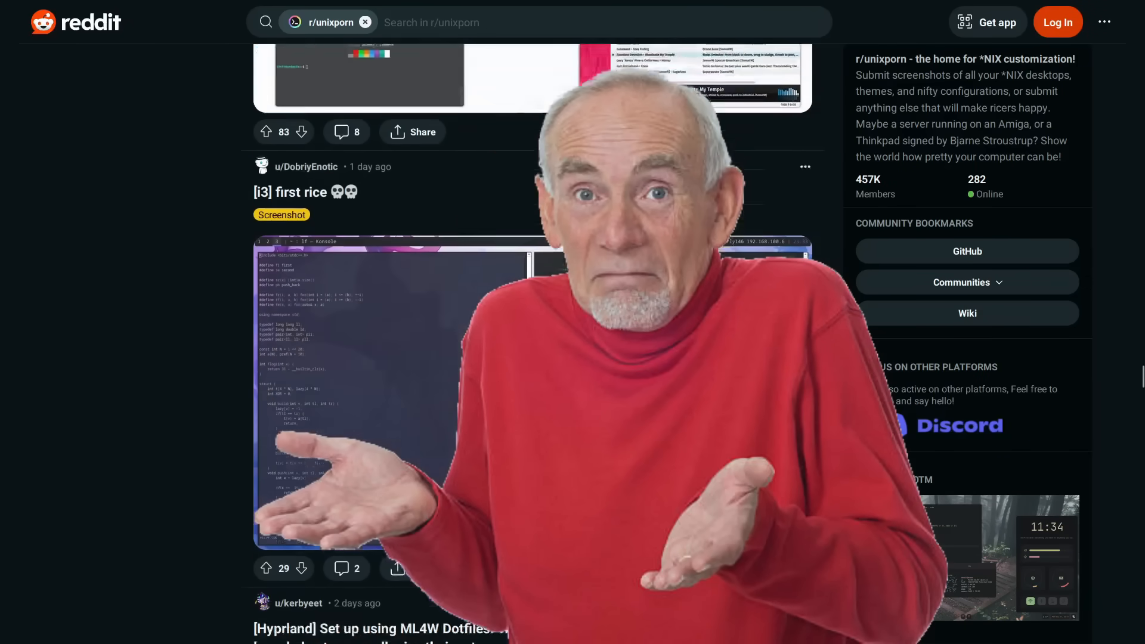
scroll(down, 3)
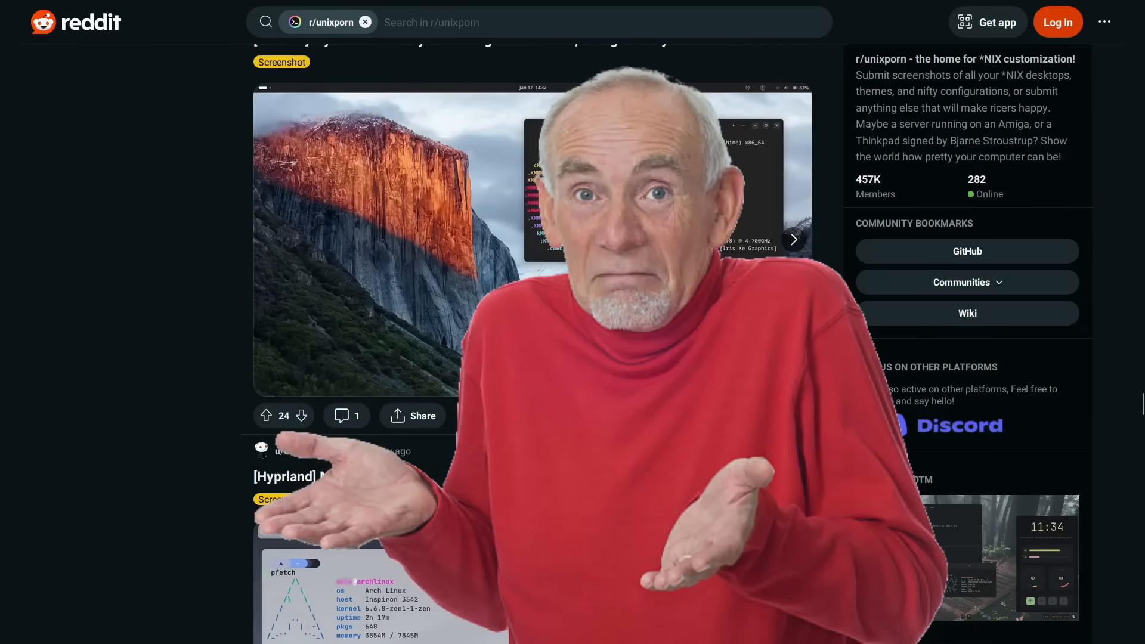
scroll(down, 3)
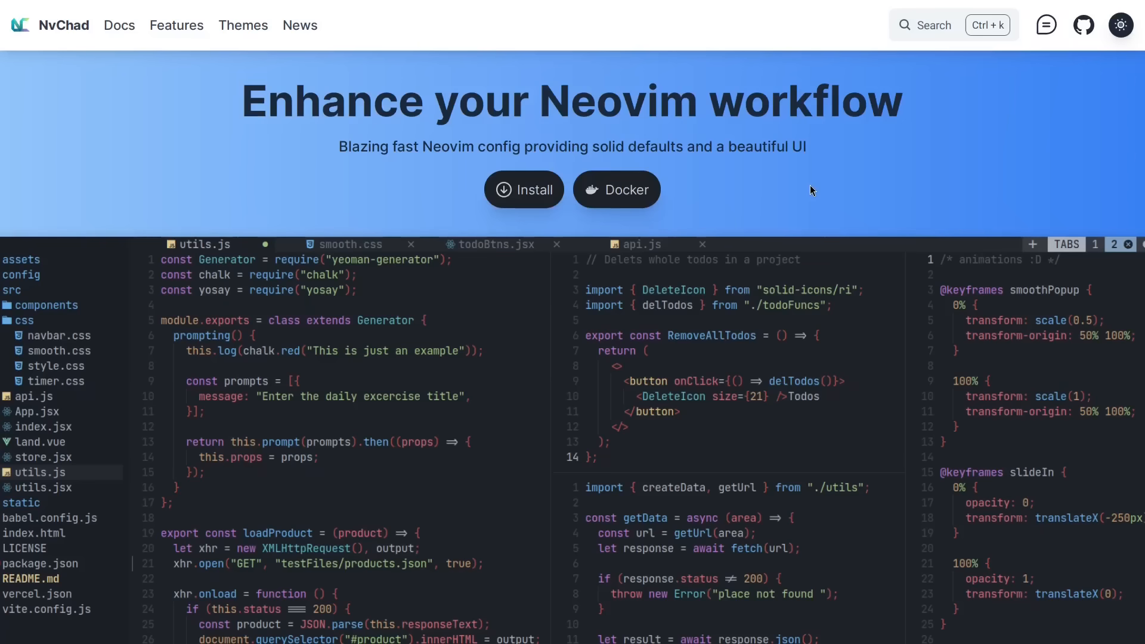
double_click(615, 100)
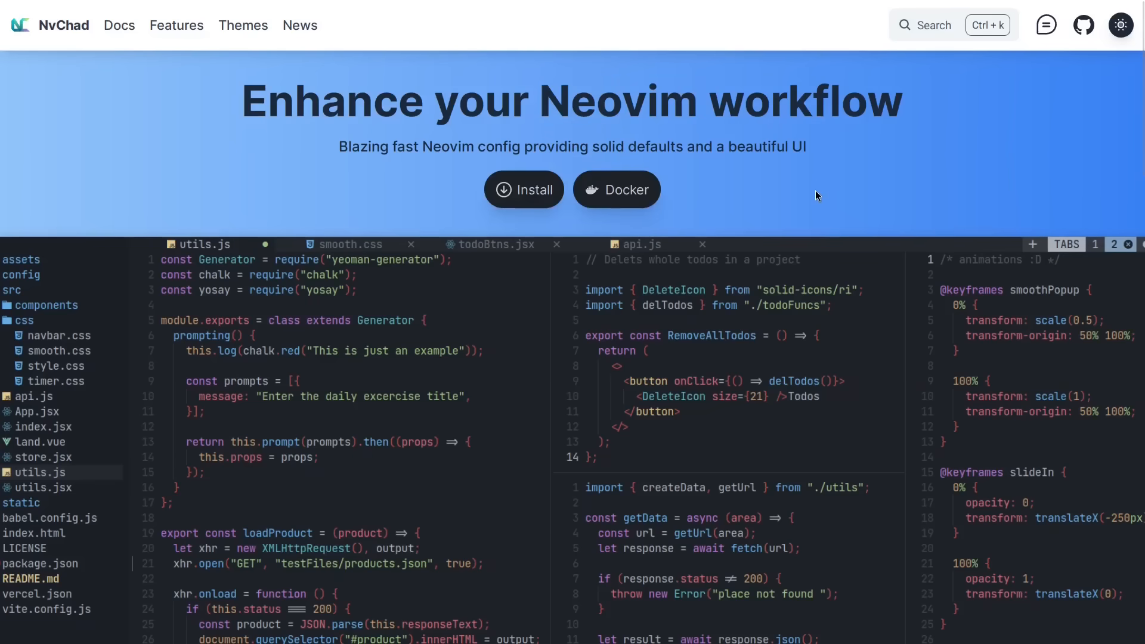
Visit the NvChad GitHub repository, browse its README showcase, and follow the nvchad.com link back.
click(1083, 25)
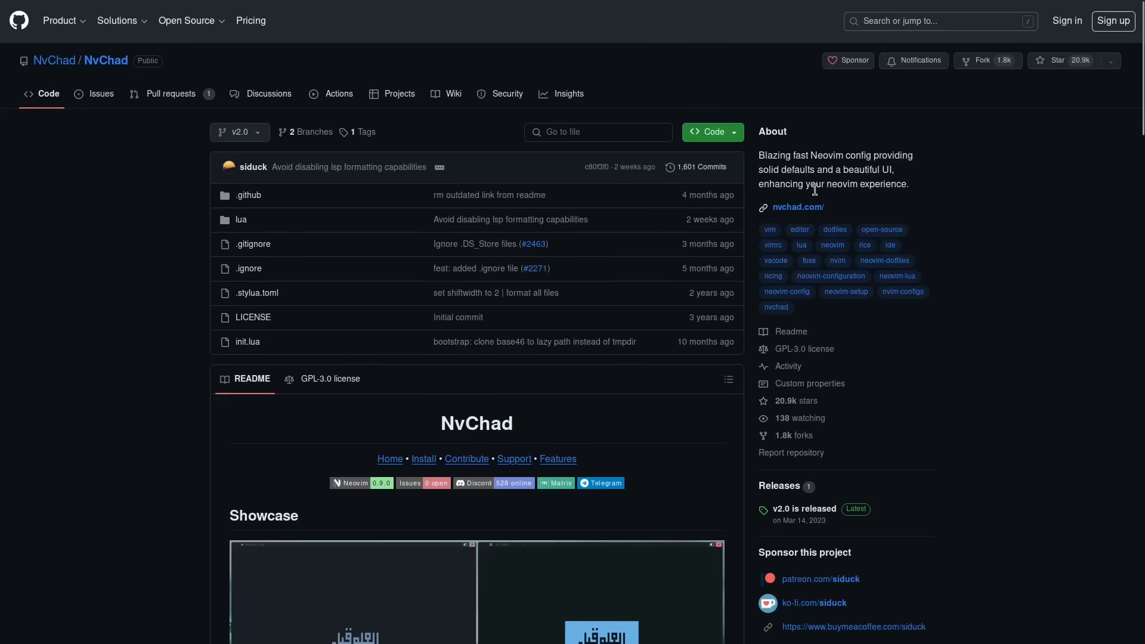
mouse_move(797, 207)
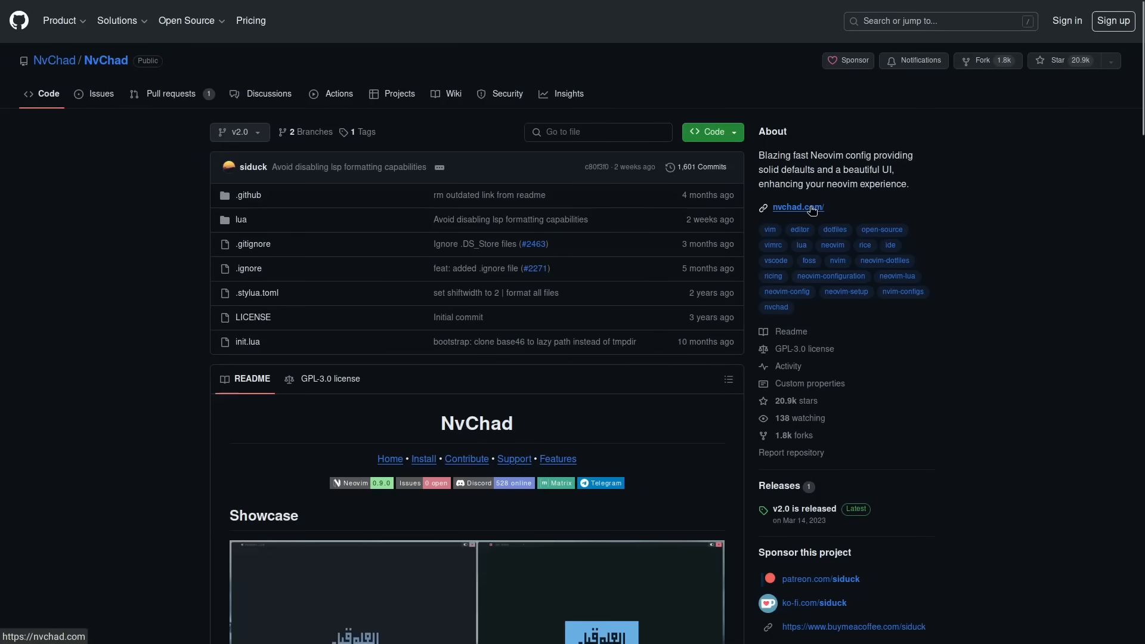
mouse_move(797, 208)
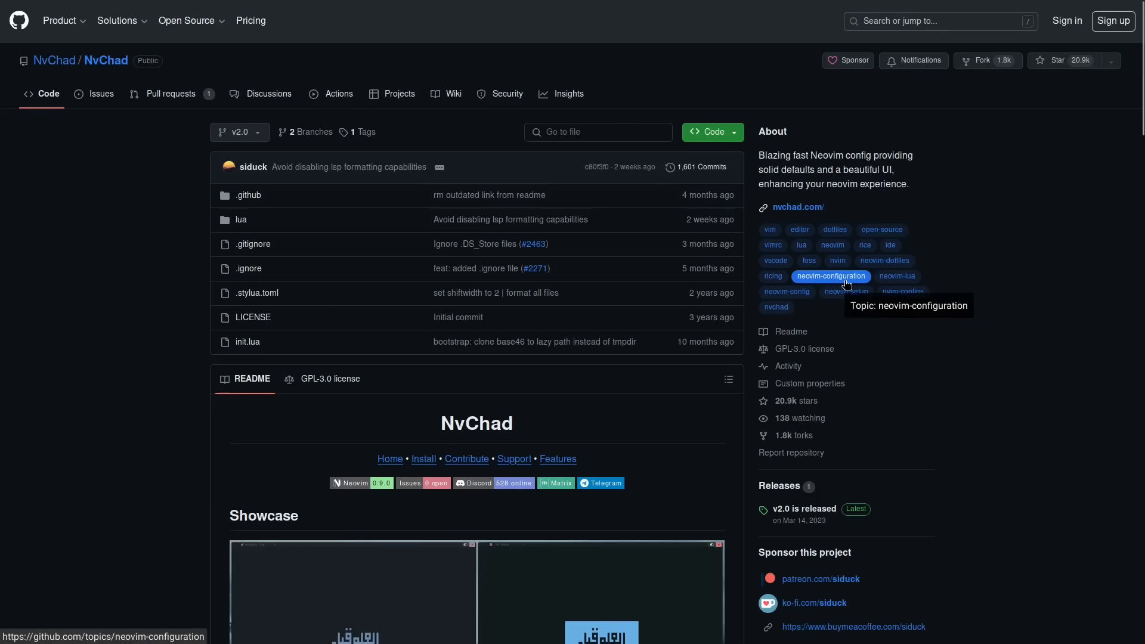
mouse_move(953, 353)
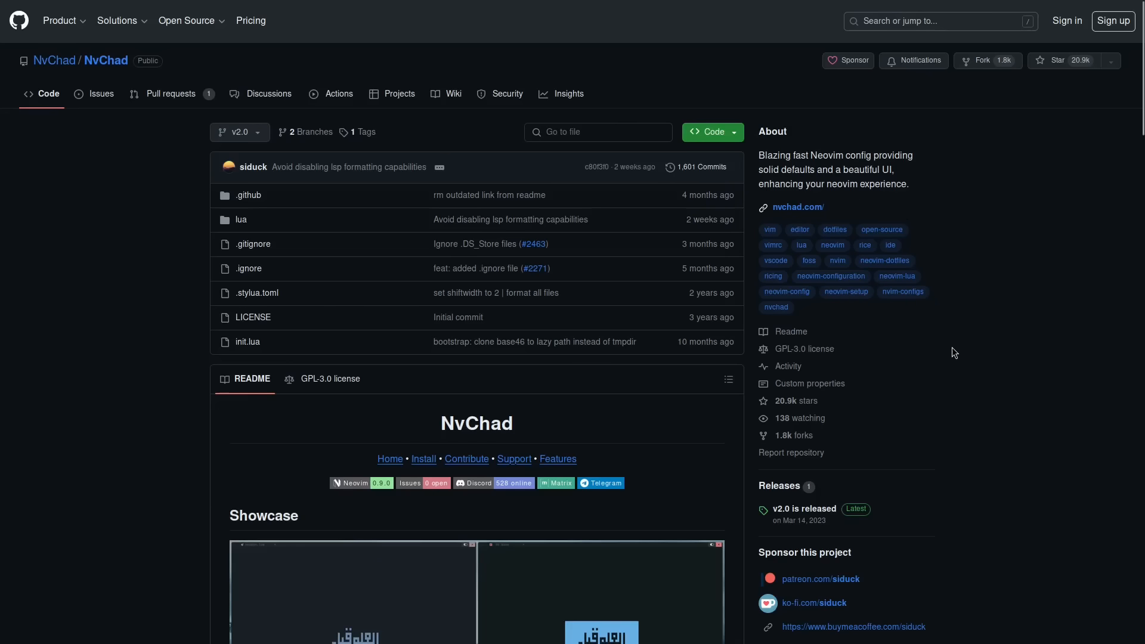
mouse_move(954, 332)
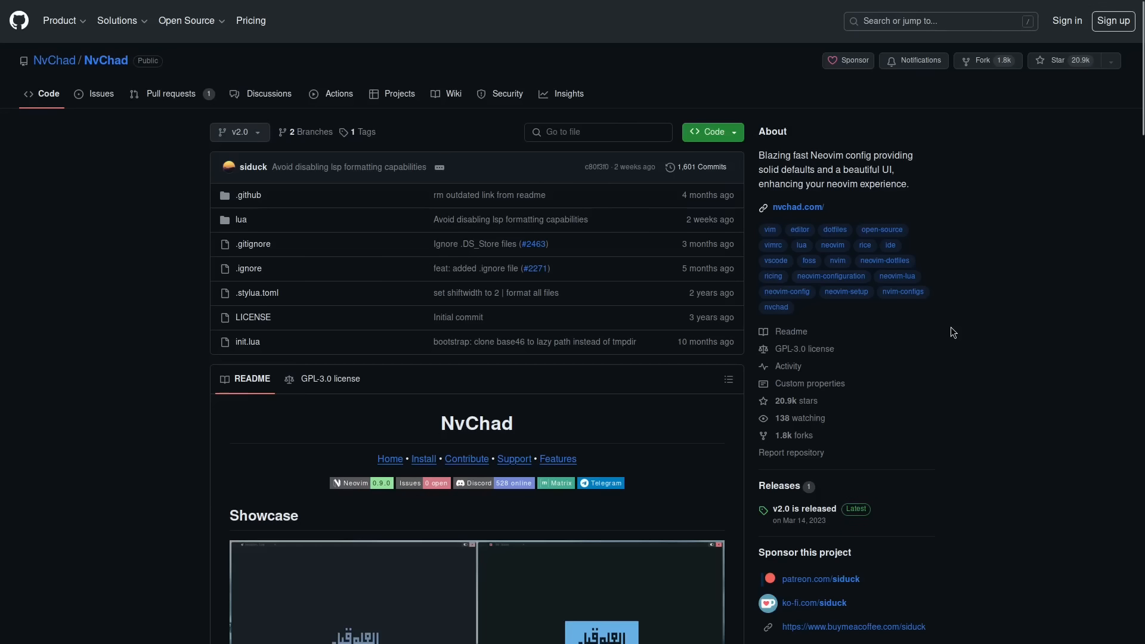
mouse_move(949, 355)
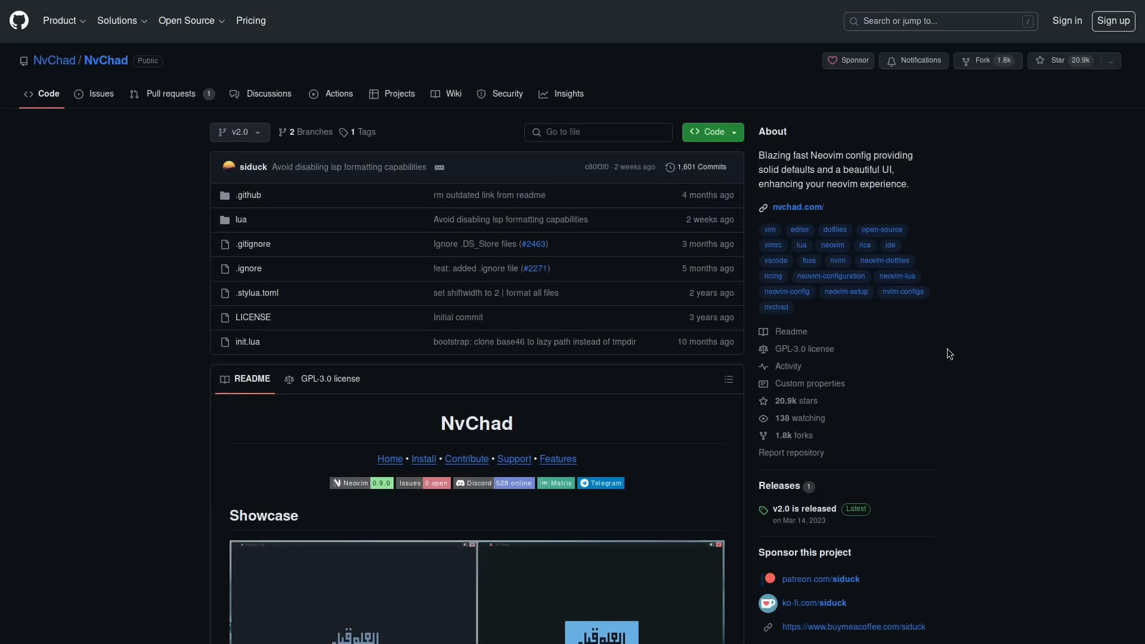
scroll(down, 3)
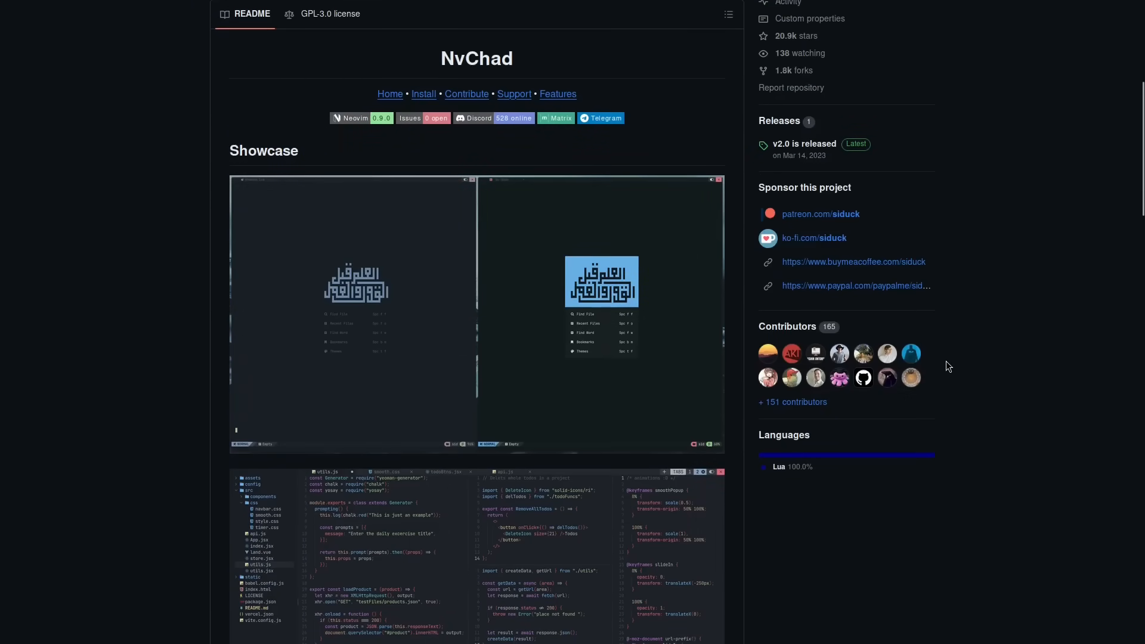
scroll(down, 3)
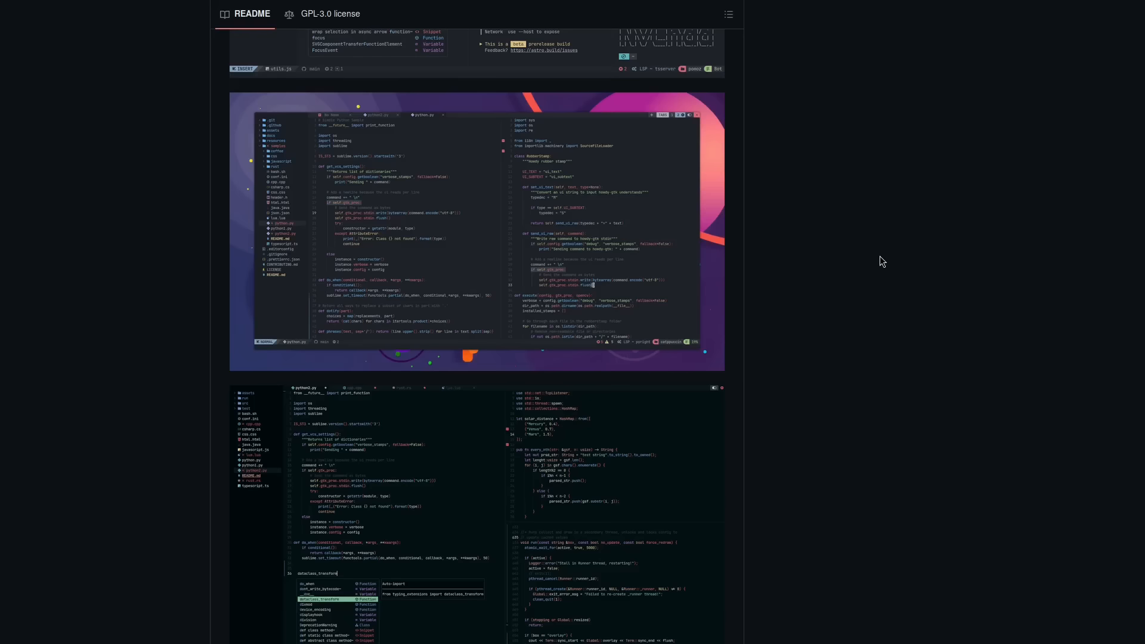
scroll(down, 3)
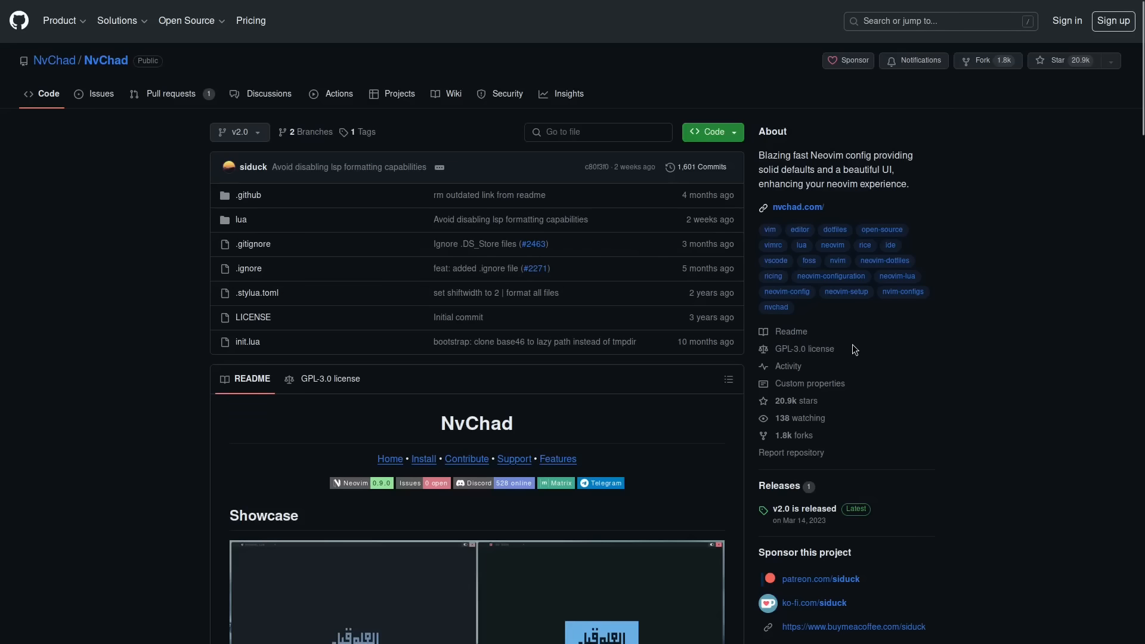
mouse_move(1007, 242)
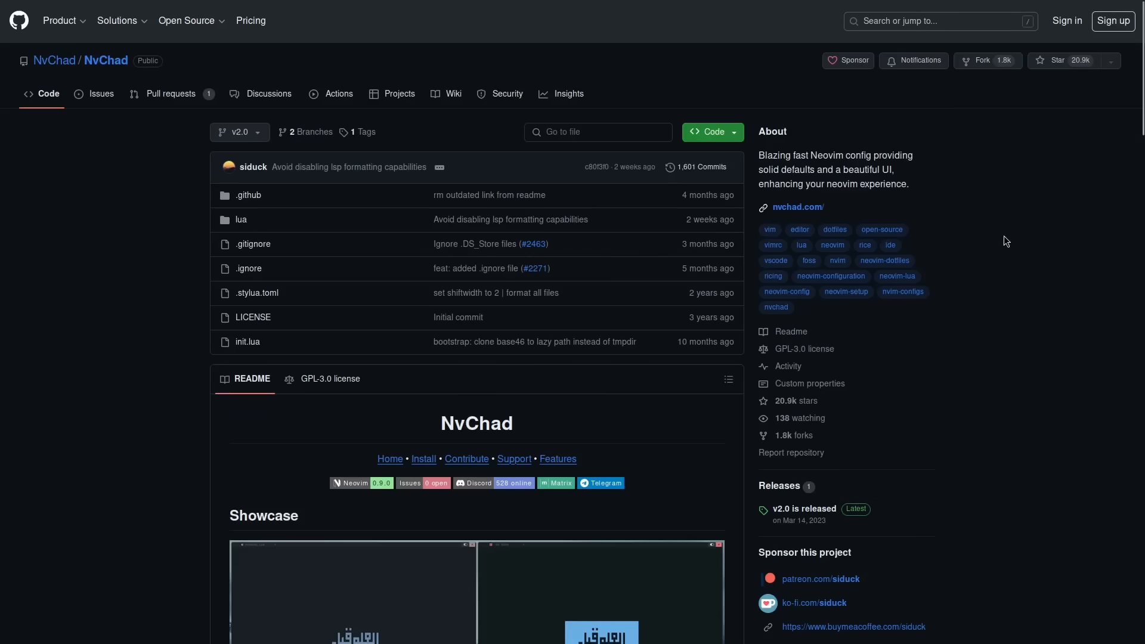
mouse_move(995, 222)
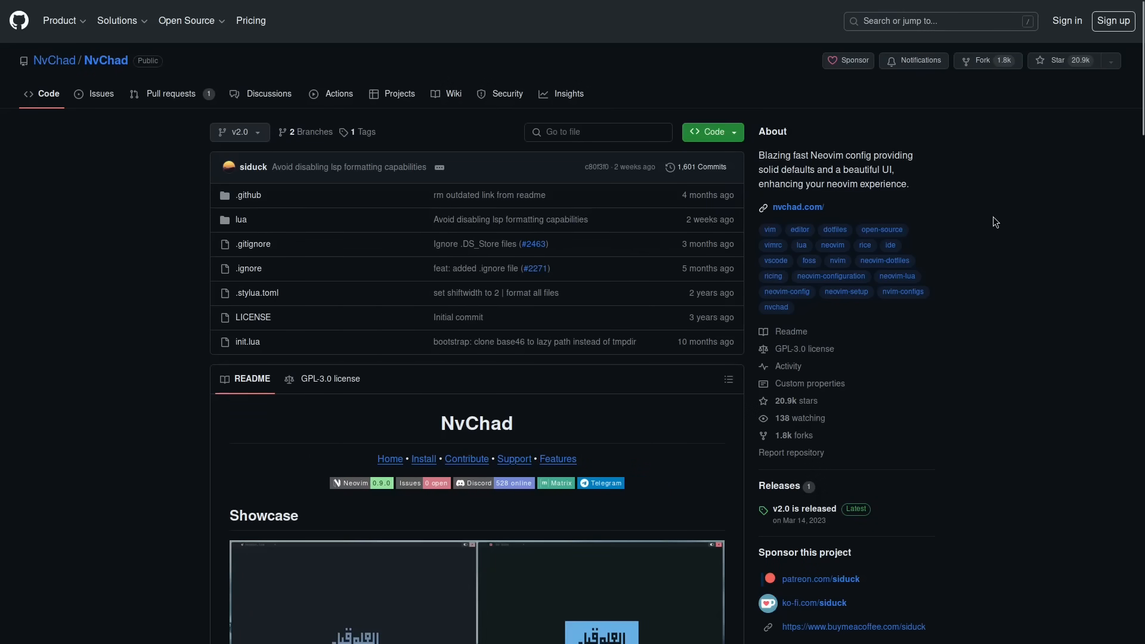
click(797, 206)
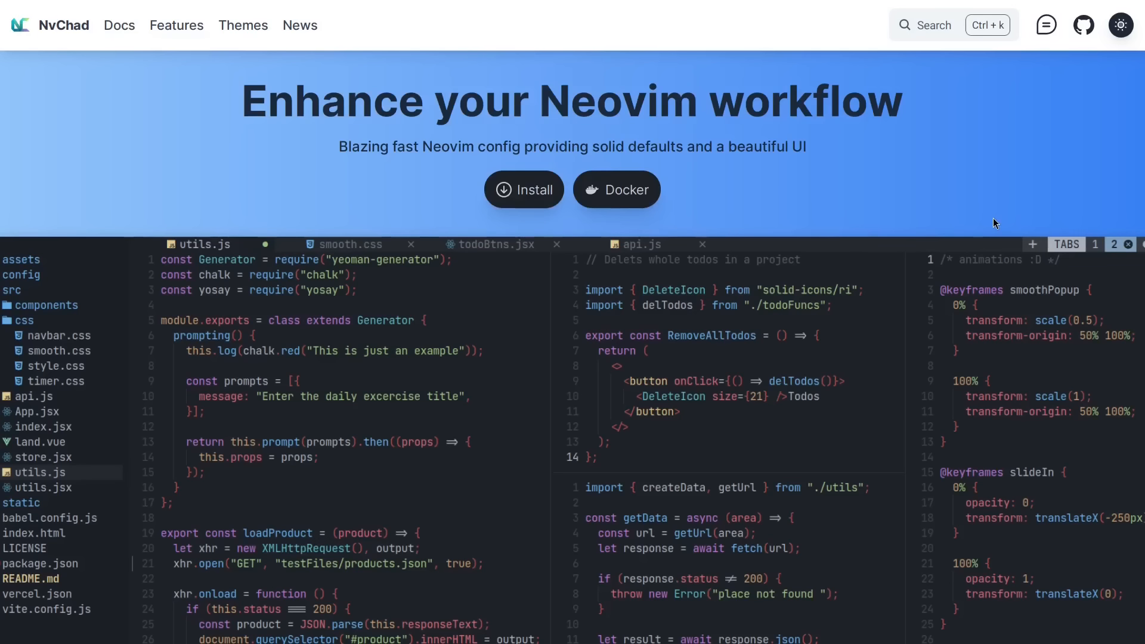
Follow the repository's homepage link back to nvchad.com.
click(1083, 26)
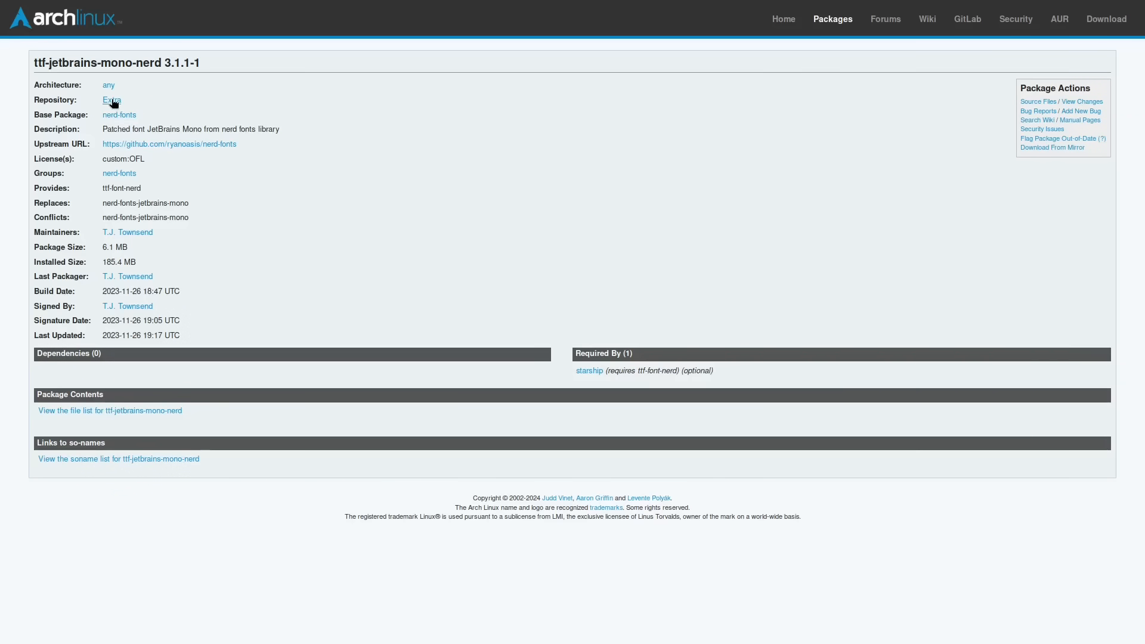
mouse_move(557, 193)
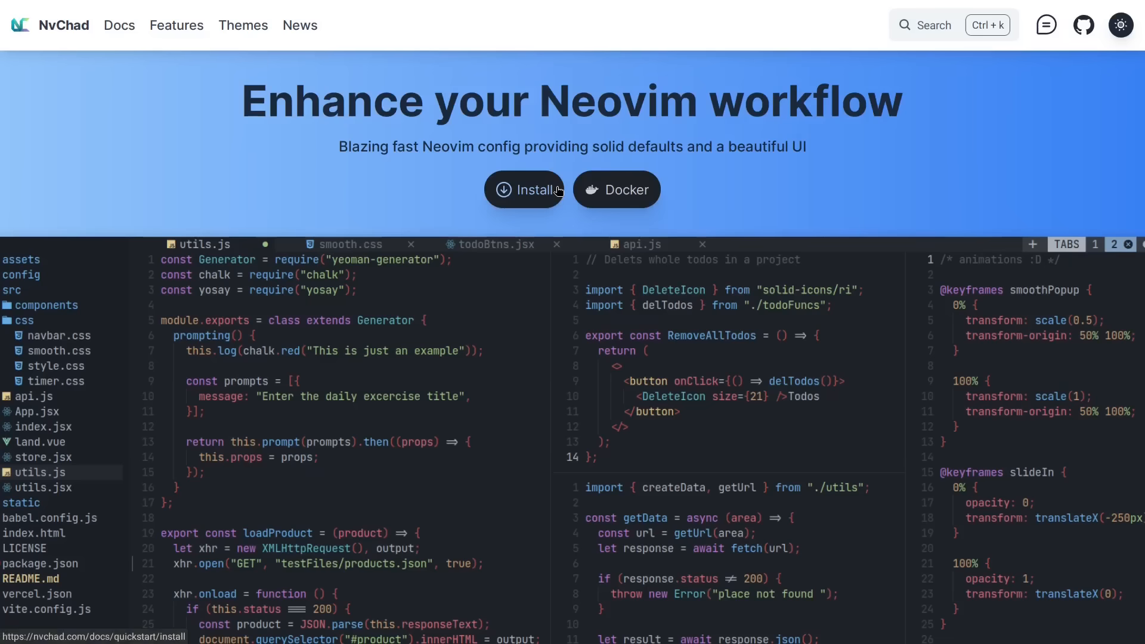
mouse_move(759, 138)
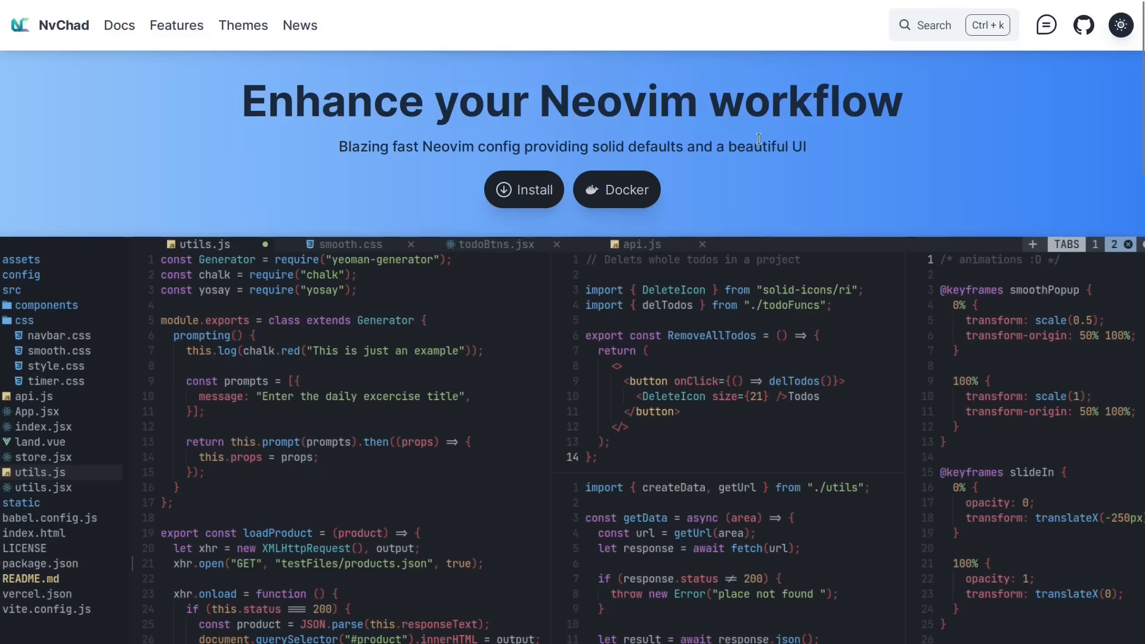
mouse_move(777, 168)
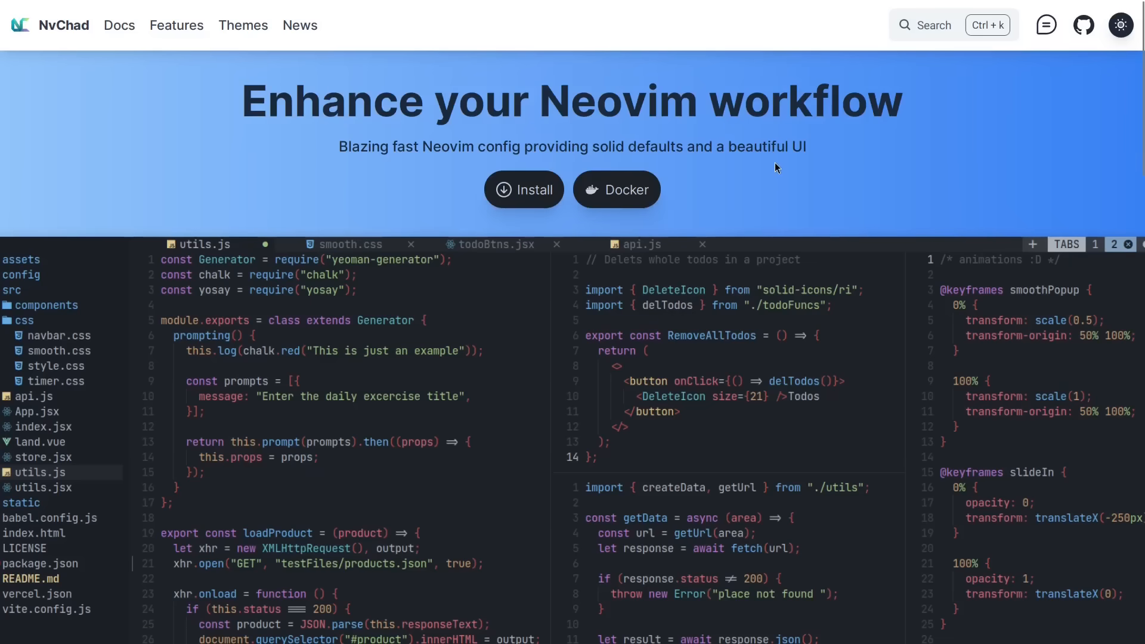
mouse_move(525, 189)
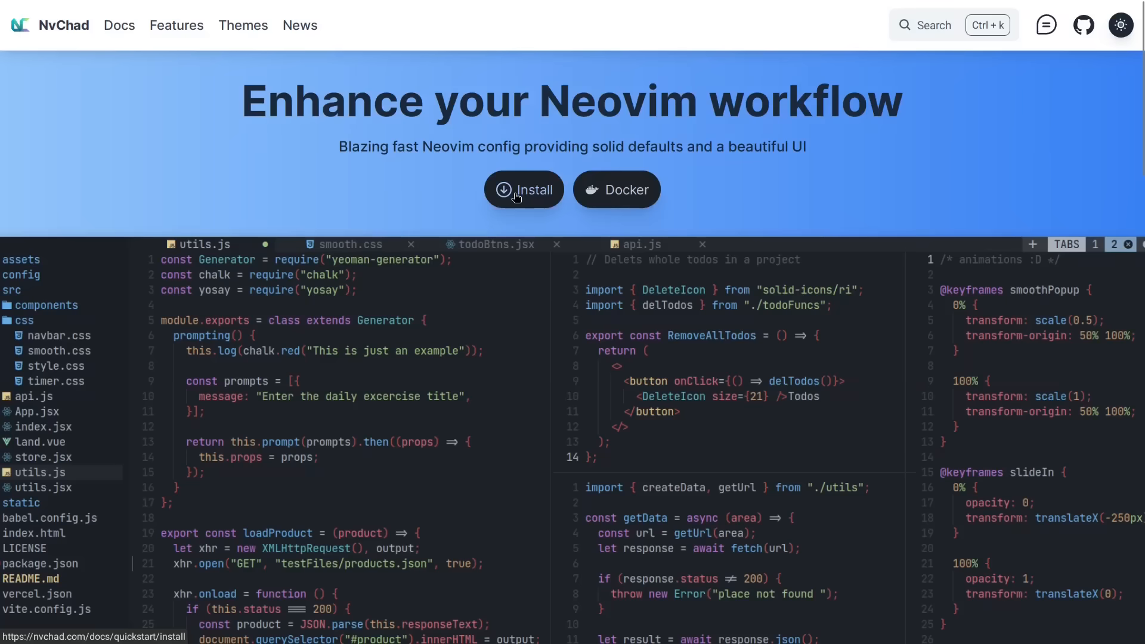
Show the Quickstart Install page with prerequisites and the Linux/macOS git clone command.
click(524, 190)
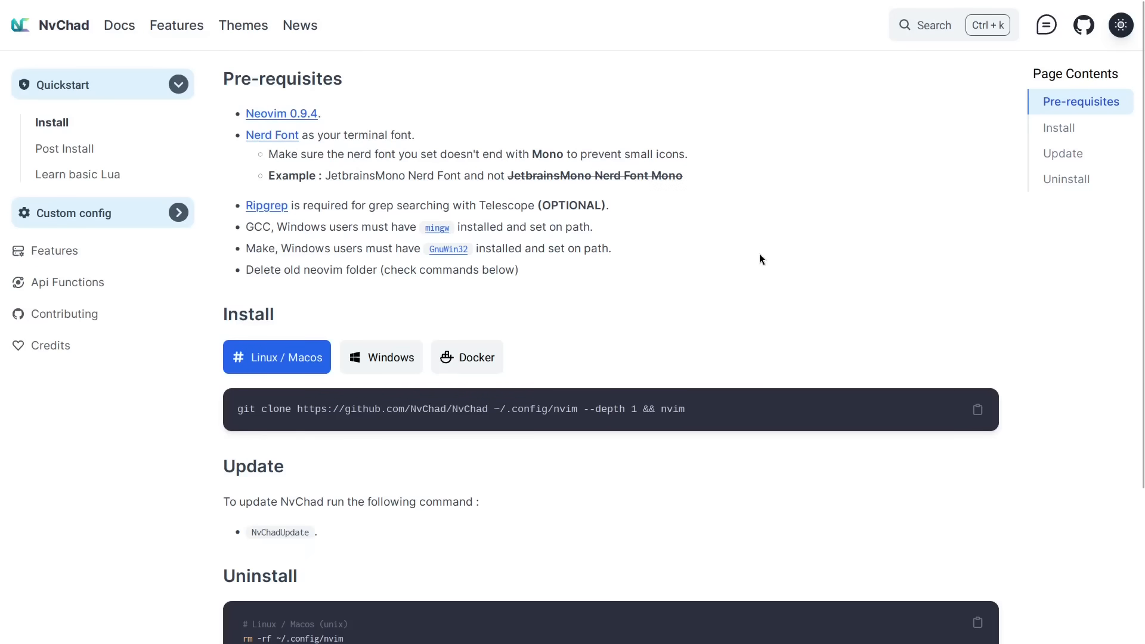
mouse_move(724, 391)
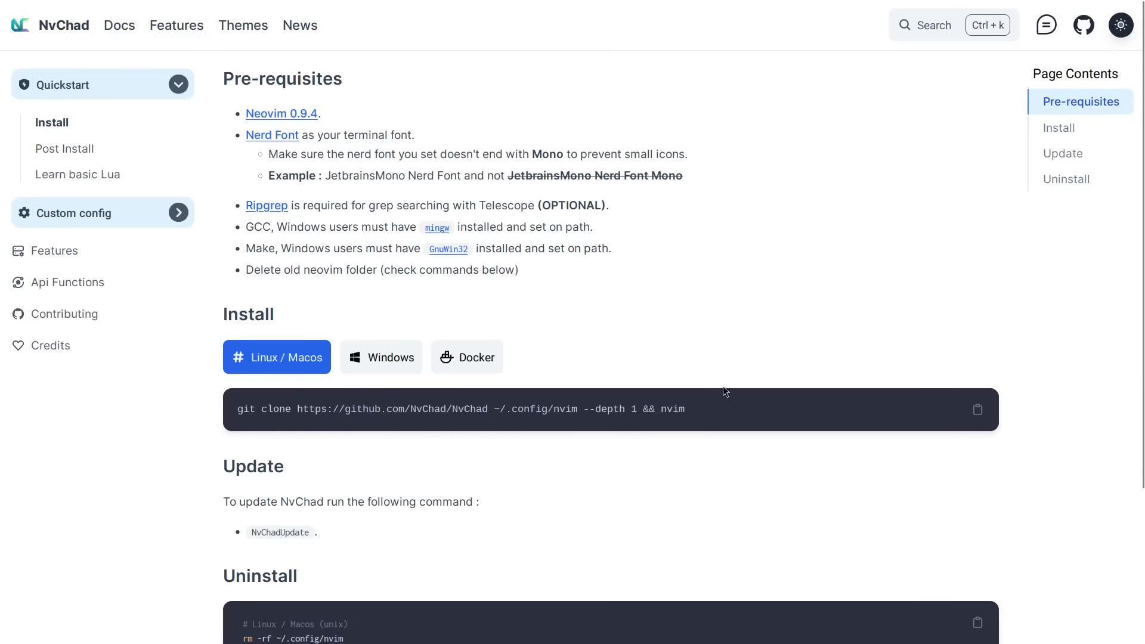
mouse_move(669, 413)
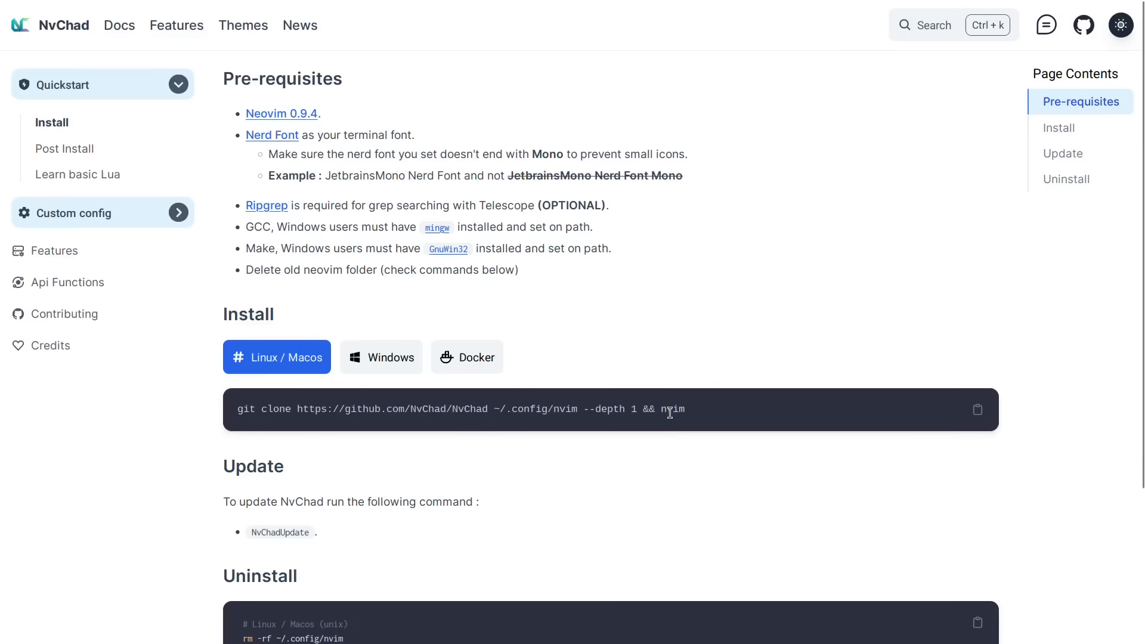
double_click(248, 314)
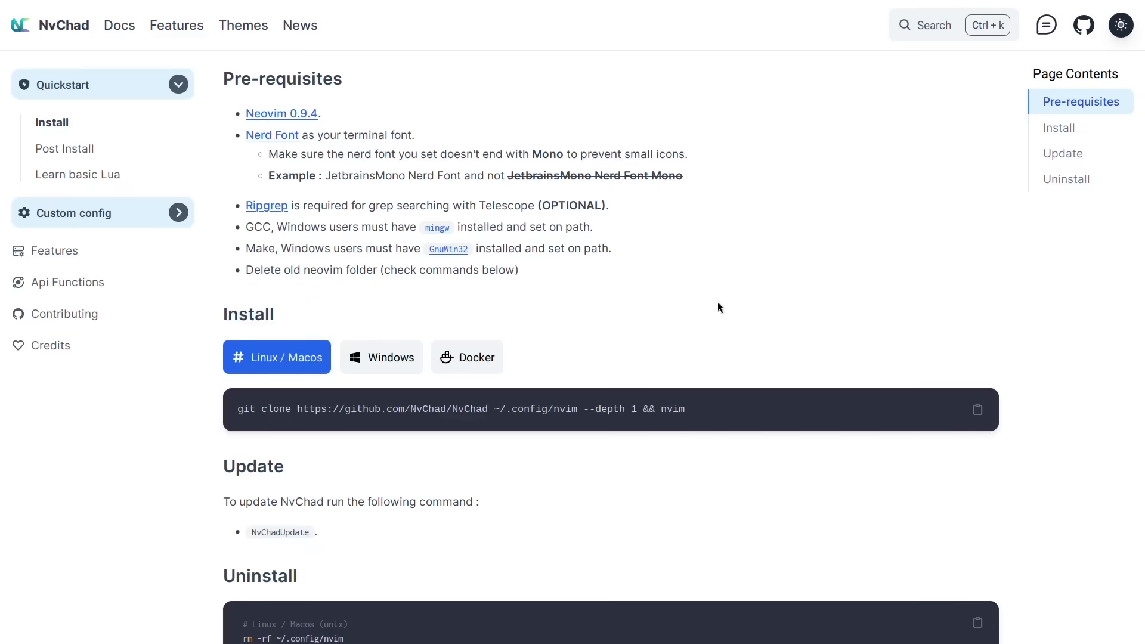
mouse_move(1065, 310)
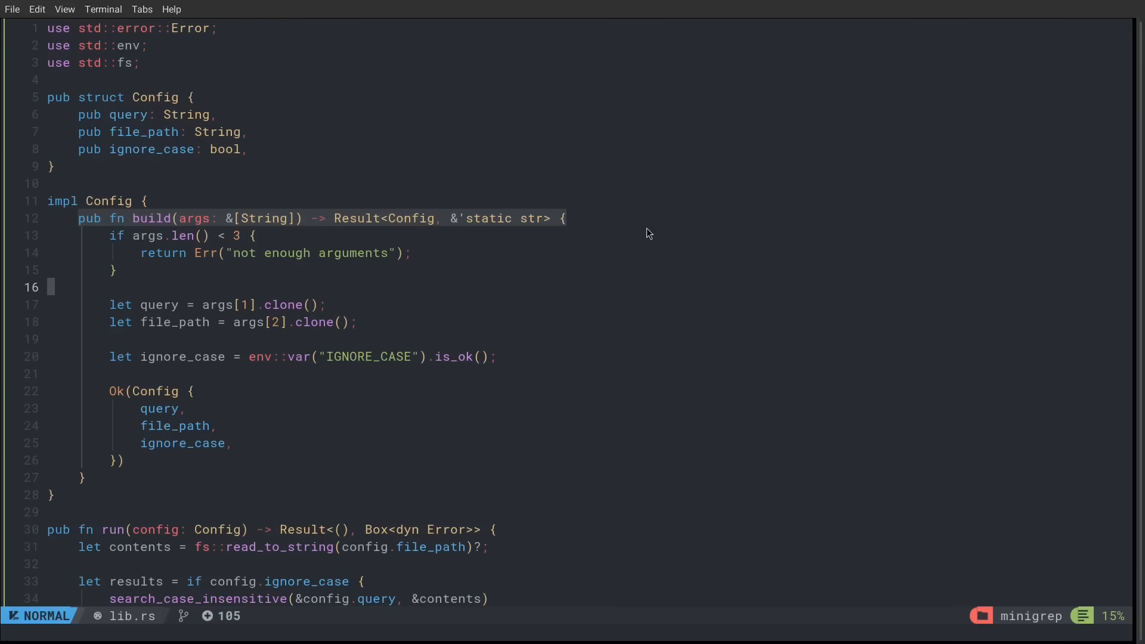
mouse_move(564, 288)
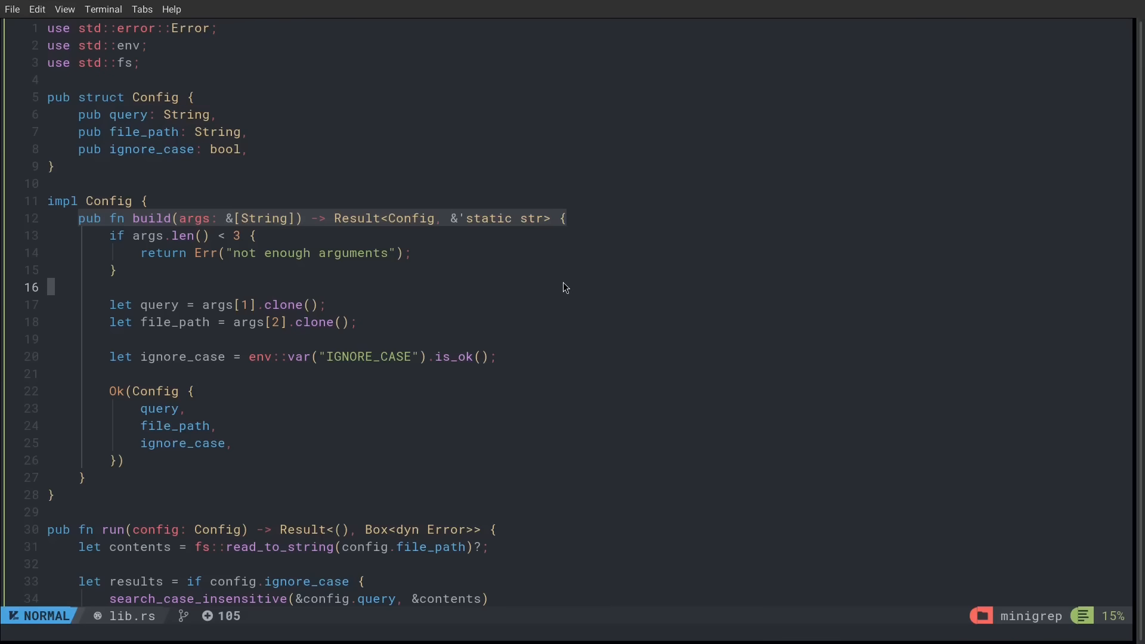
mouse_move(344, 293)
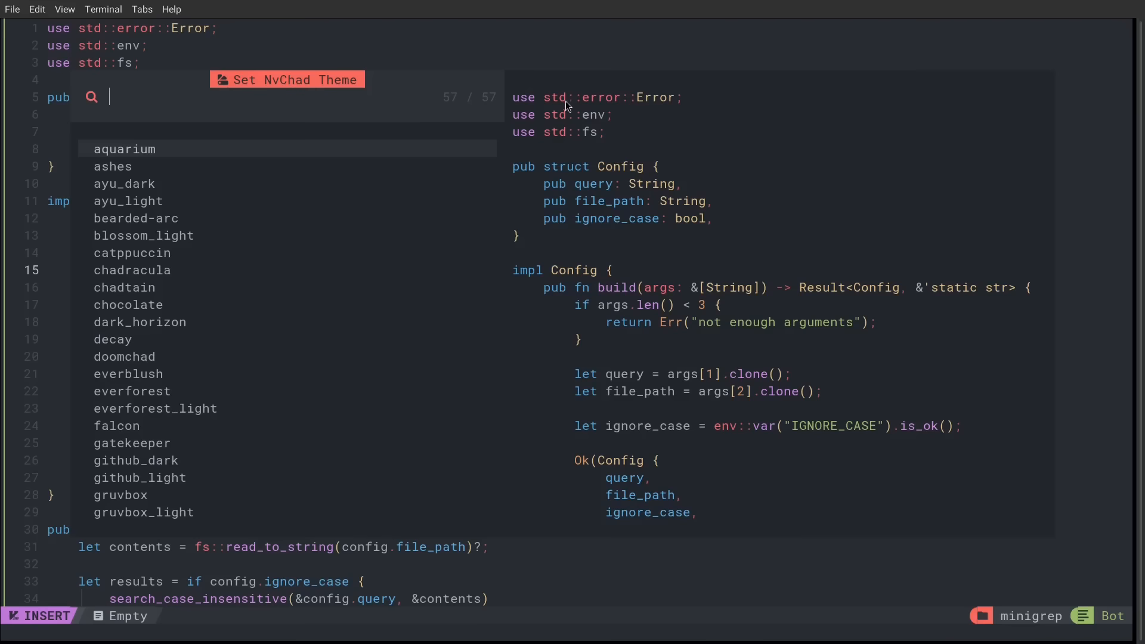
mouse_move(647, 152)
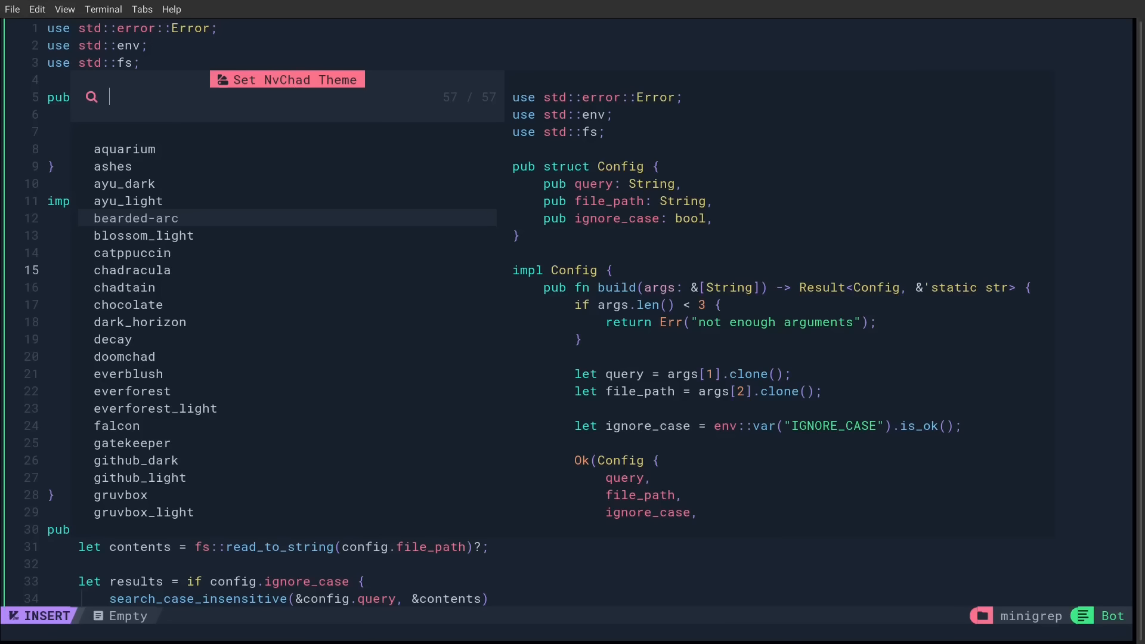
Preview themes such as doomchad, aquarium, chadracula and everblush in the theme picker, then close it.
key(Down)
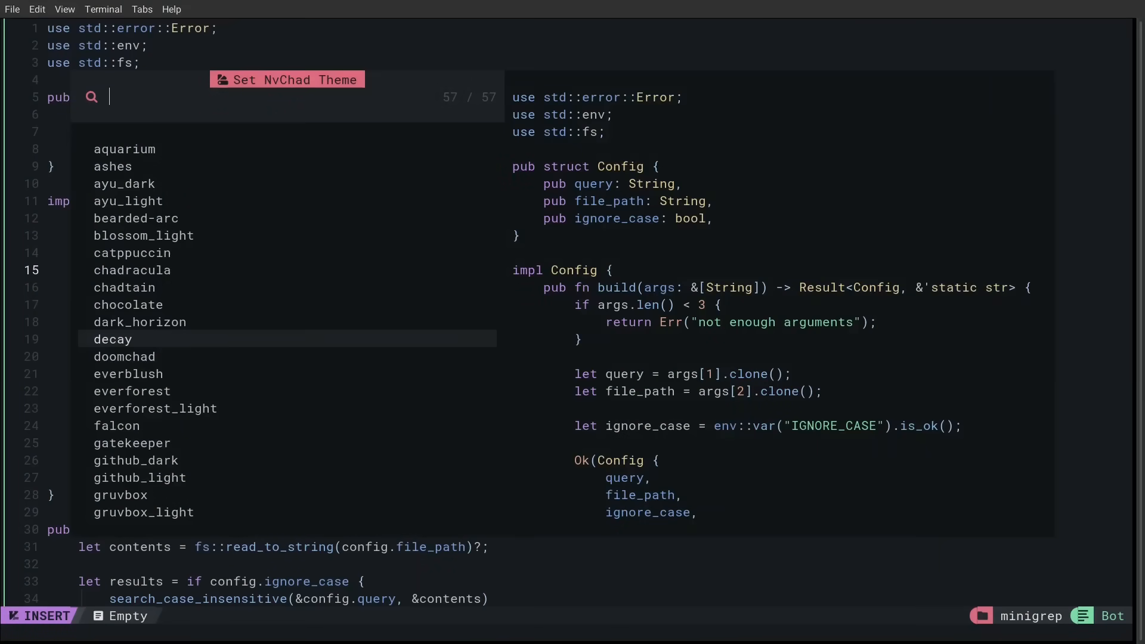
key(Down)
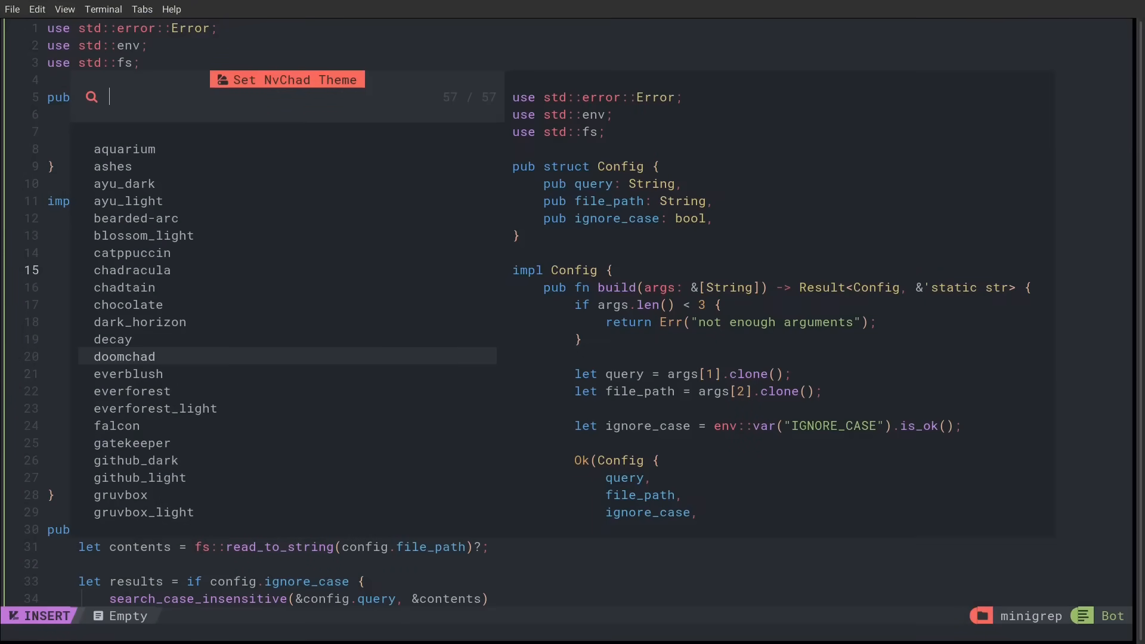
mouse_move(420, 189)
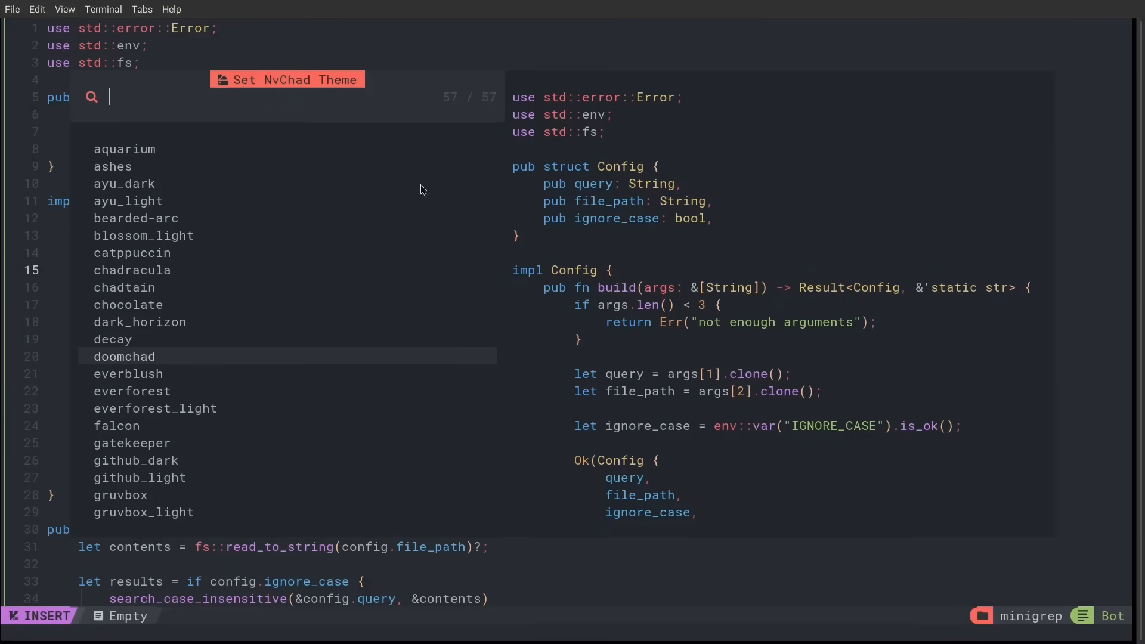
mouse_move(867, 255)
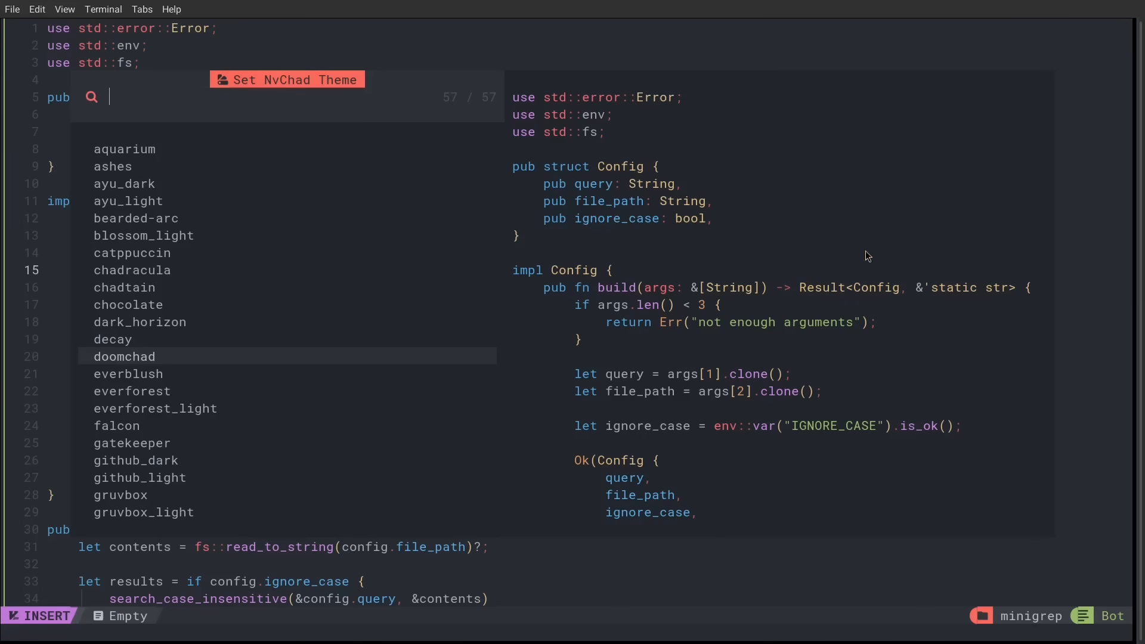
mouse_move(499, 378)
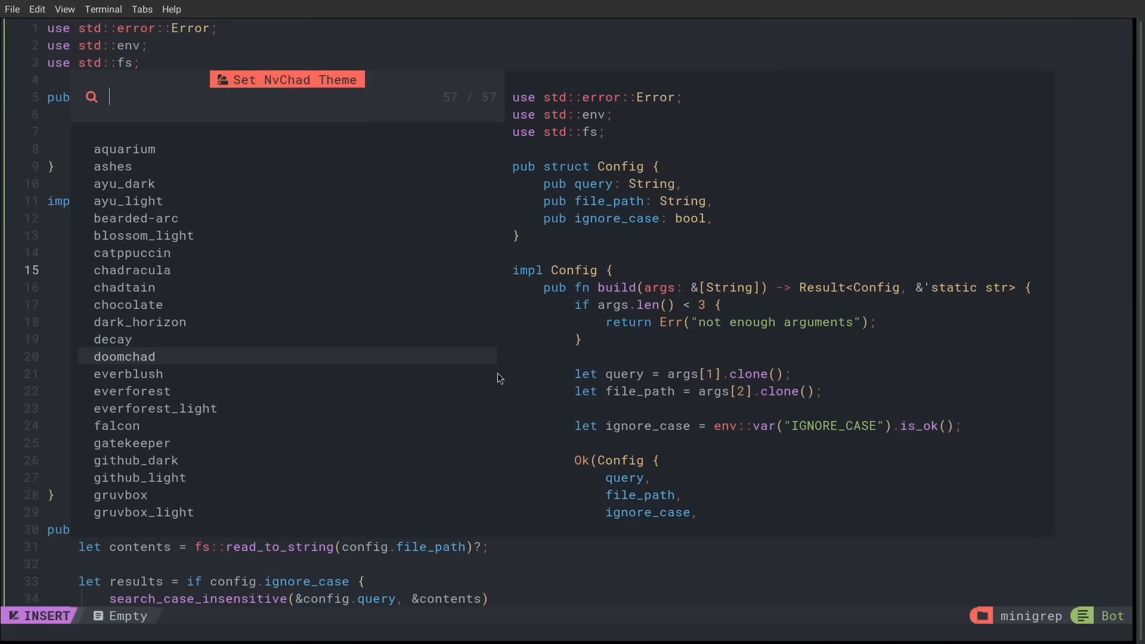
mouse_move(713, 179)
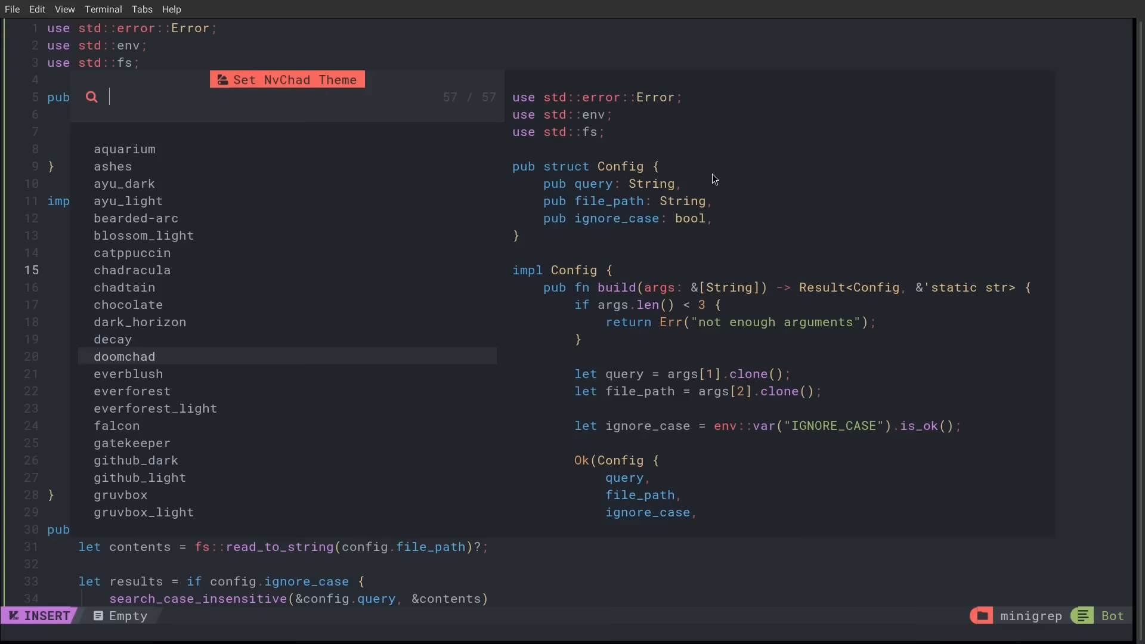
key(Escape)
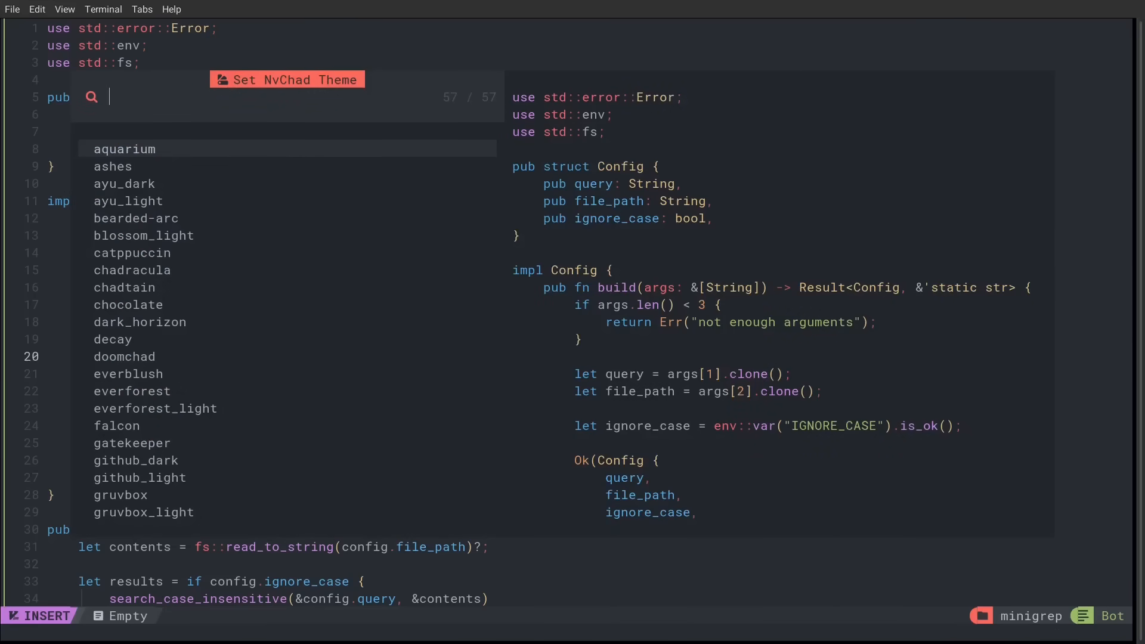
key(Down)
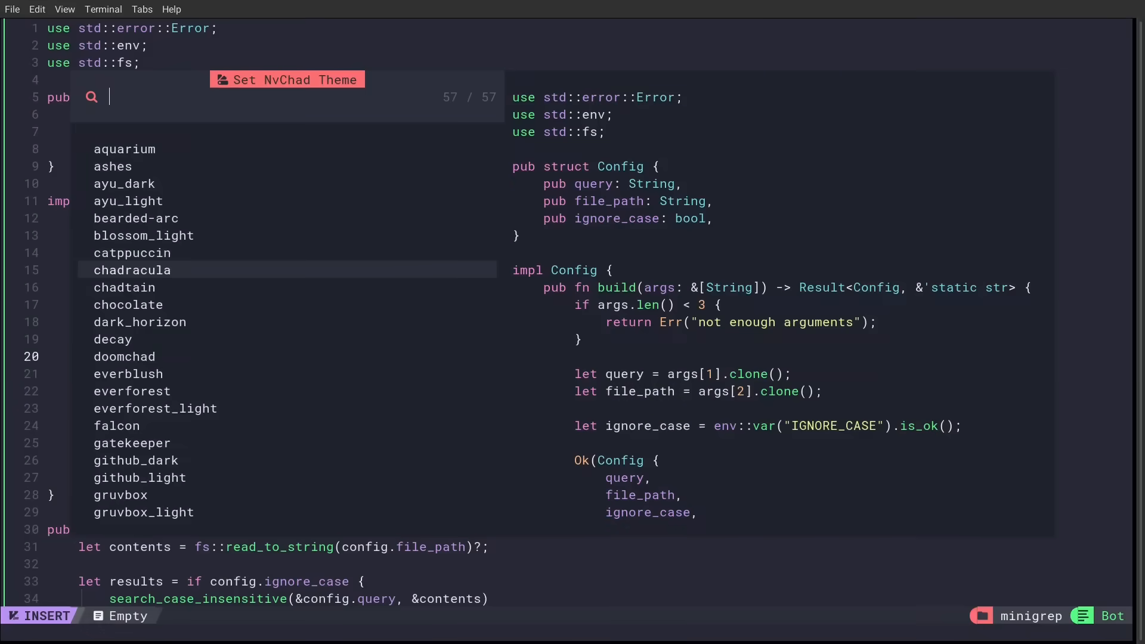
key(Down)
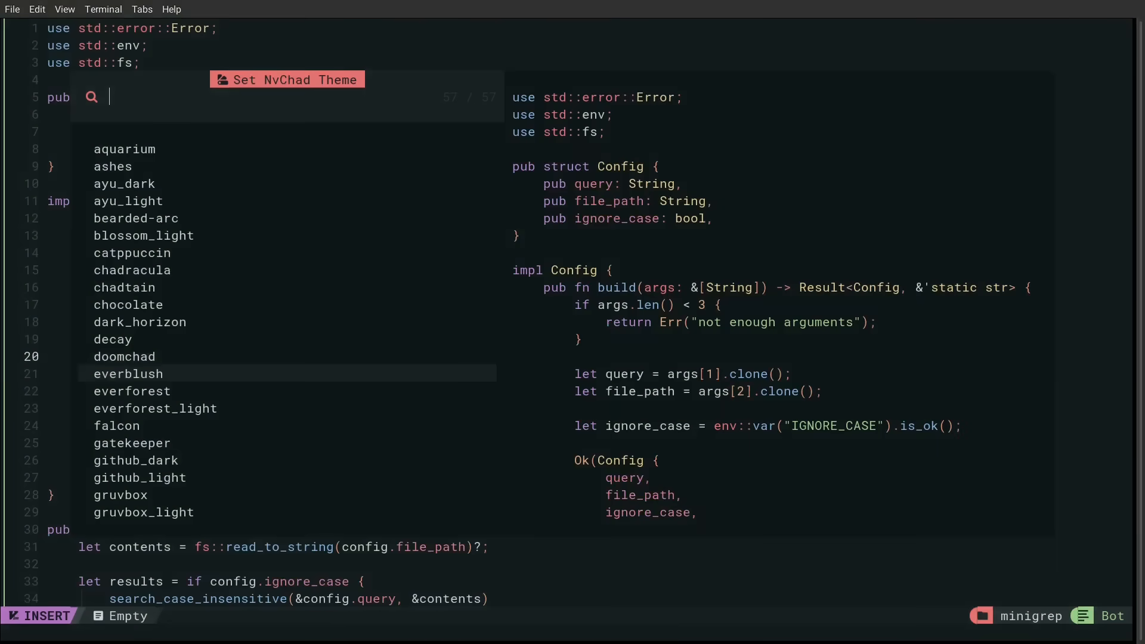
key(Escape)
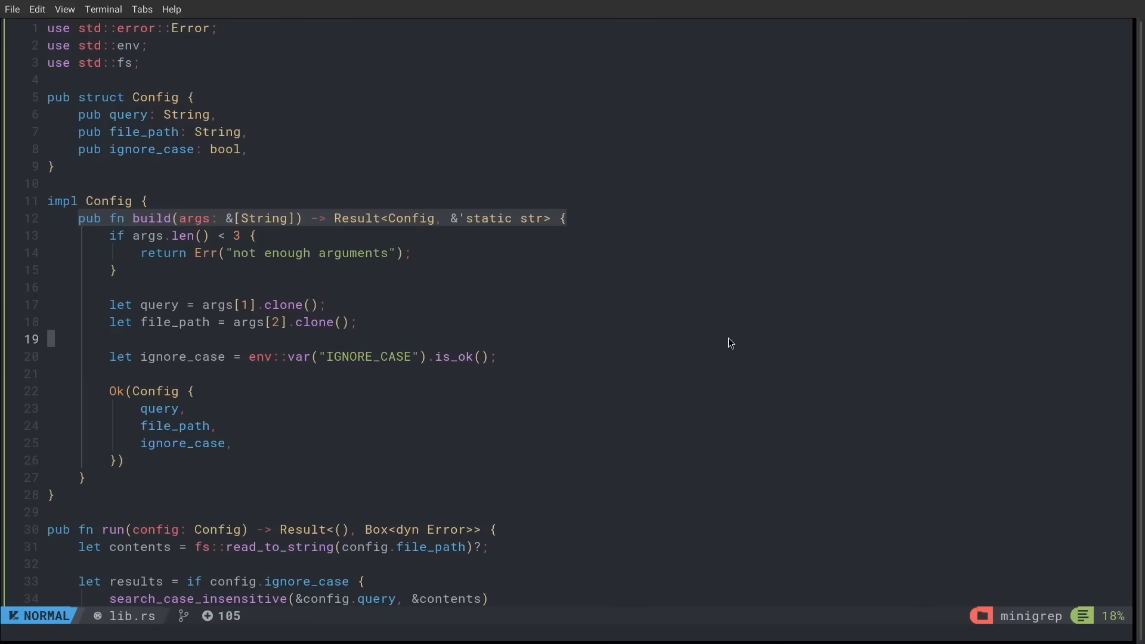
Run :TSInstallInfo to list Treesitter parser installation status.
text(:TSI)
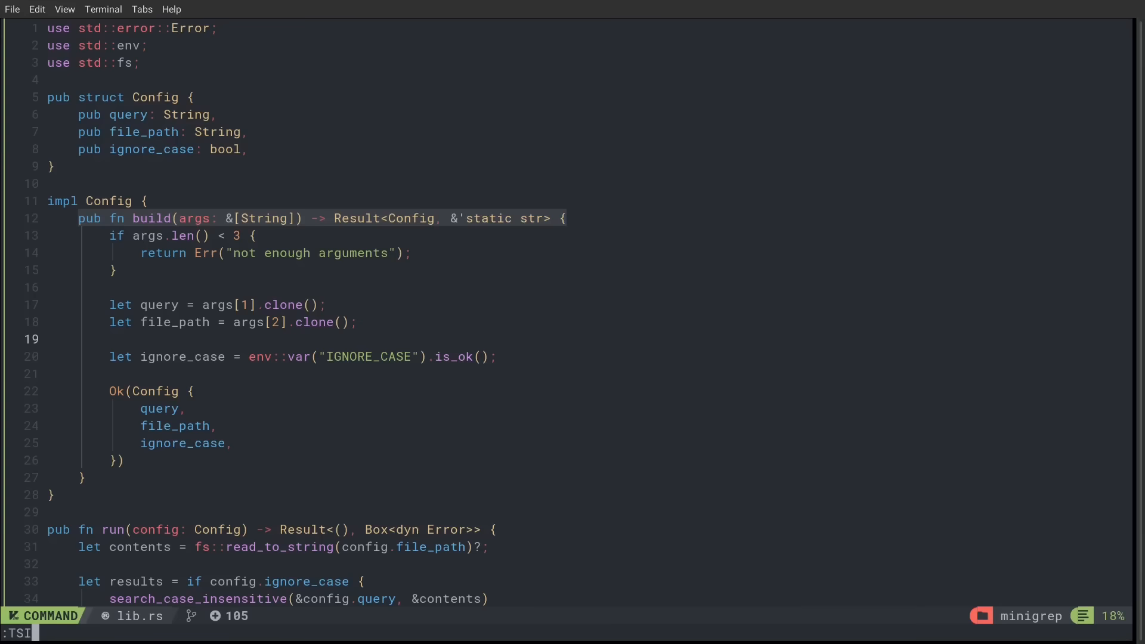
text(nstallInfo)
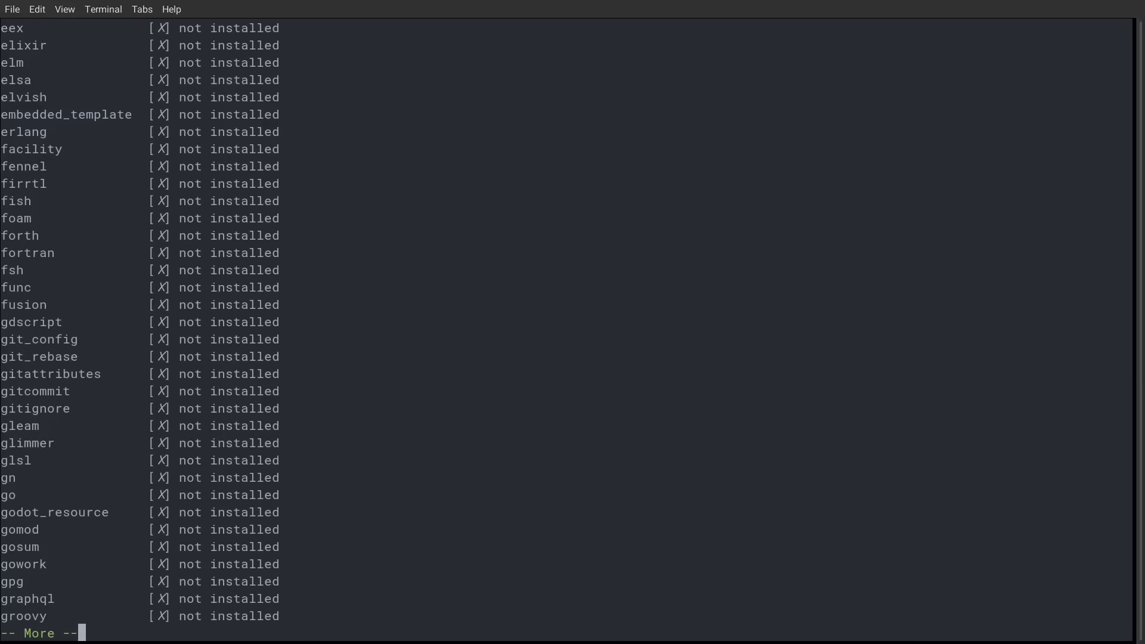
Dismiss the Treesitter parser status output and return to lib.rs.
key(space)
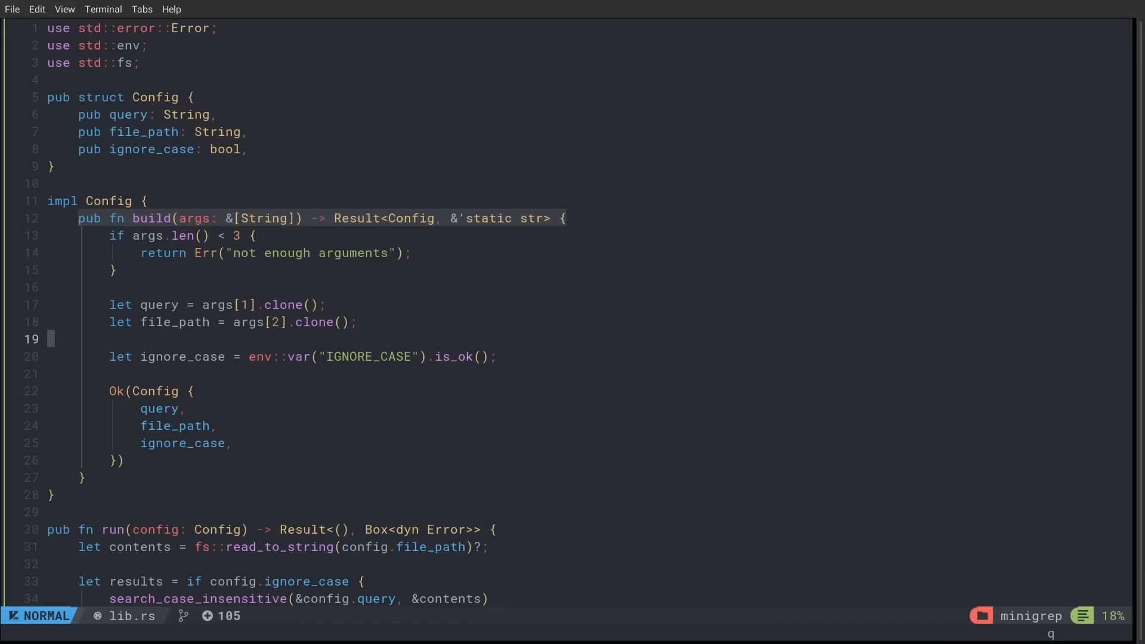
mouse_move(1052, 426)
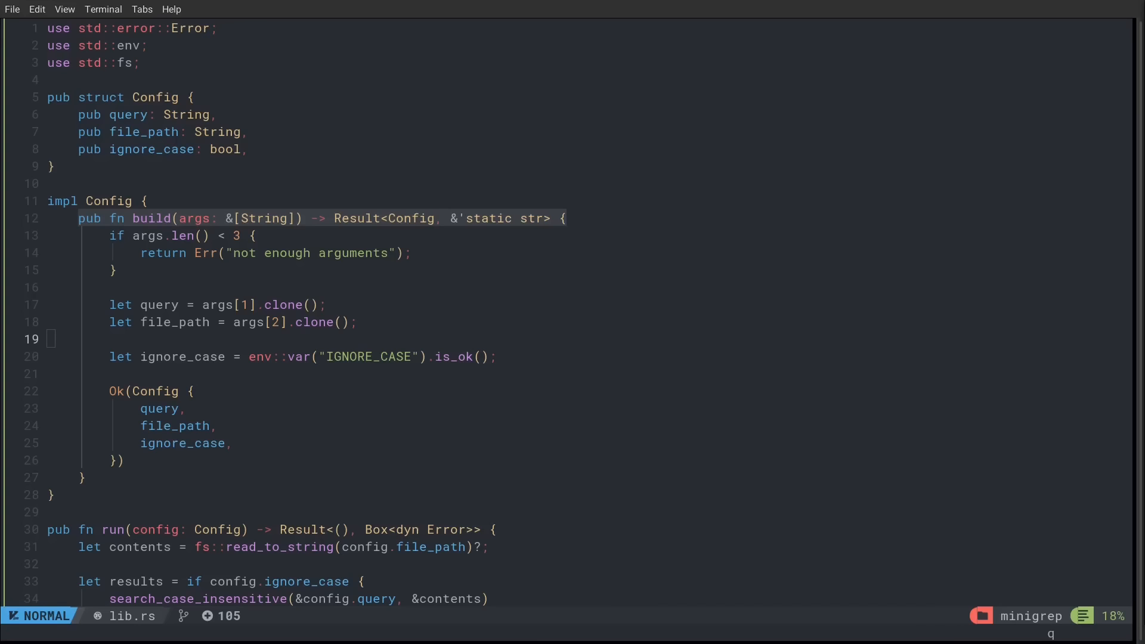
mouse_move(762, 266)
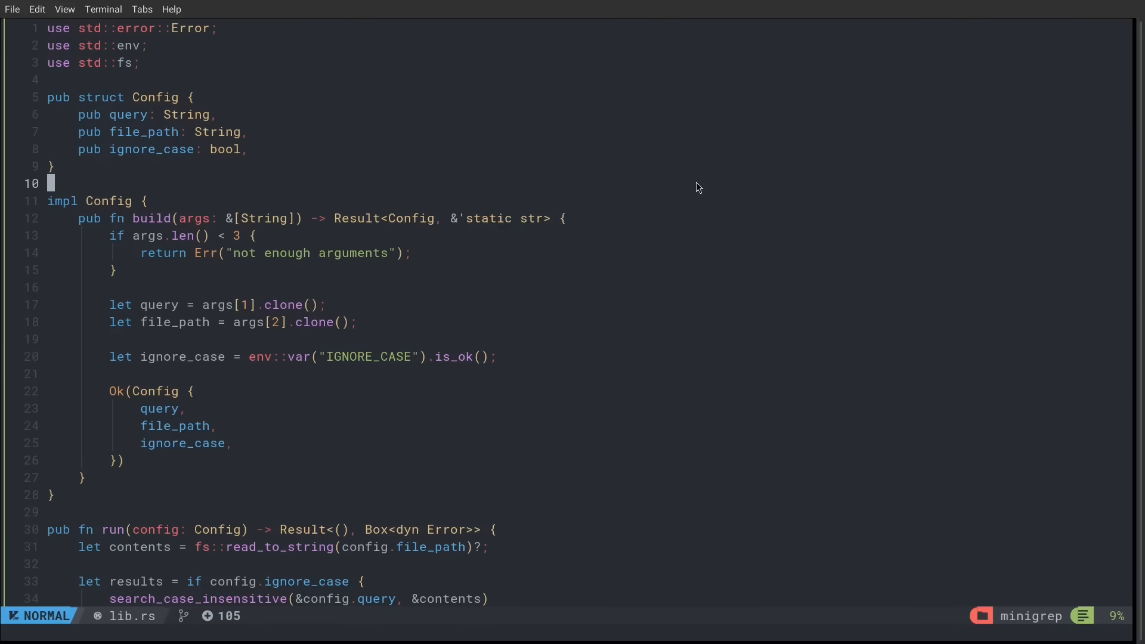
Bring up the Telescope Find Files picker listing the project's 184 files.
key(ctrl+p)
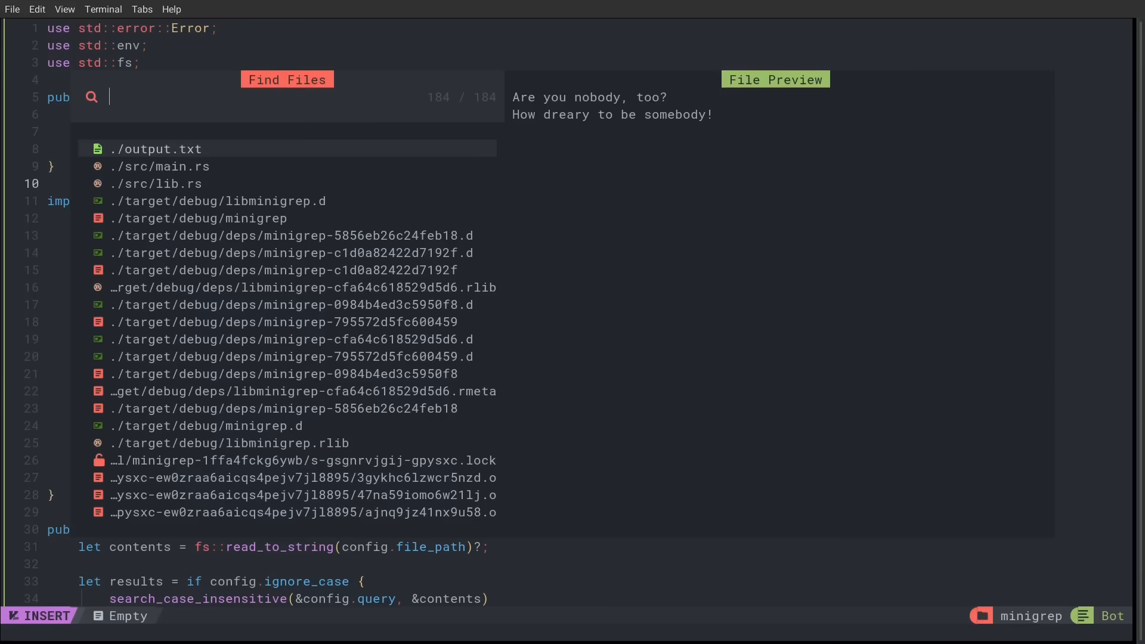
Search the file finder for 'main' to open main.rs beside lib.rs.
click(201, 217)
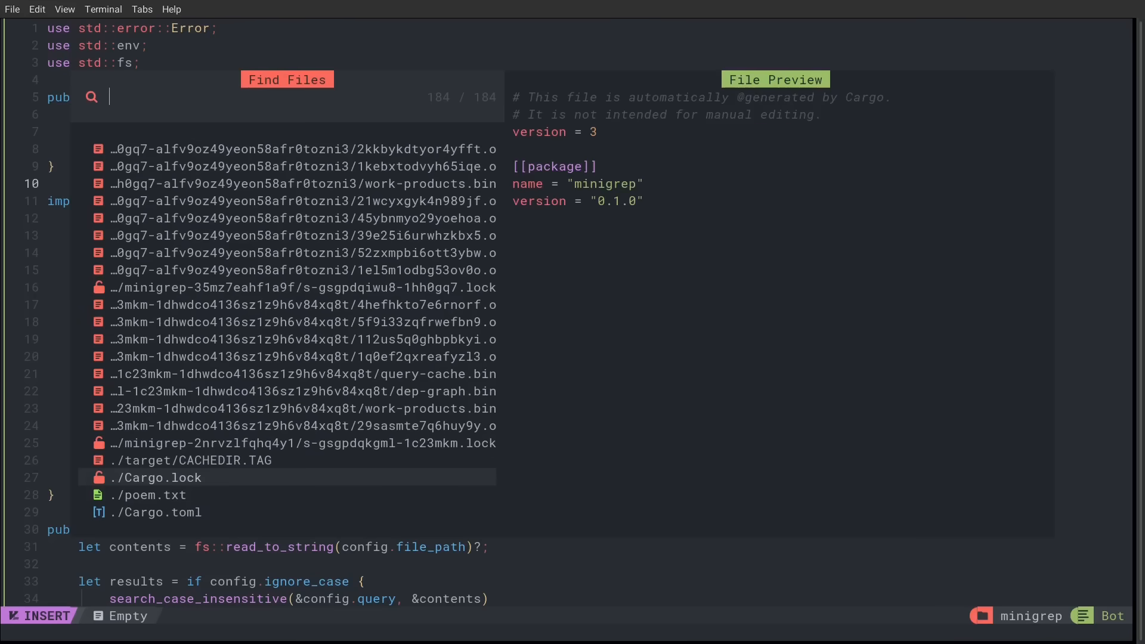
text(main)
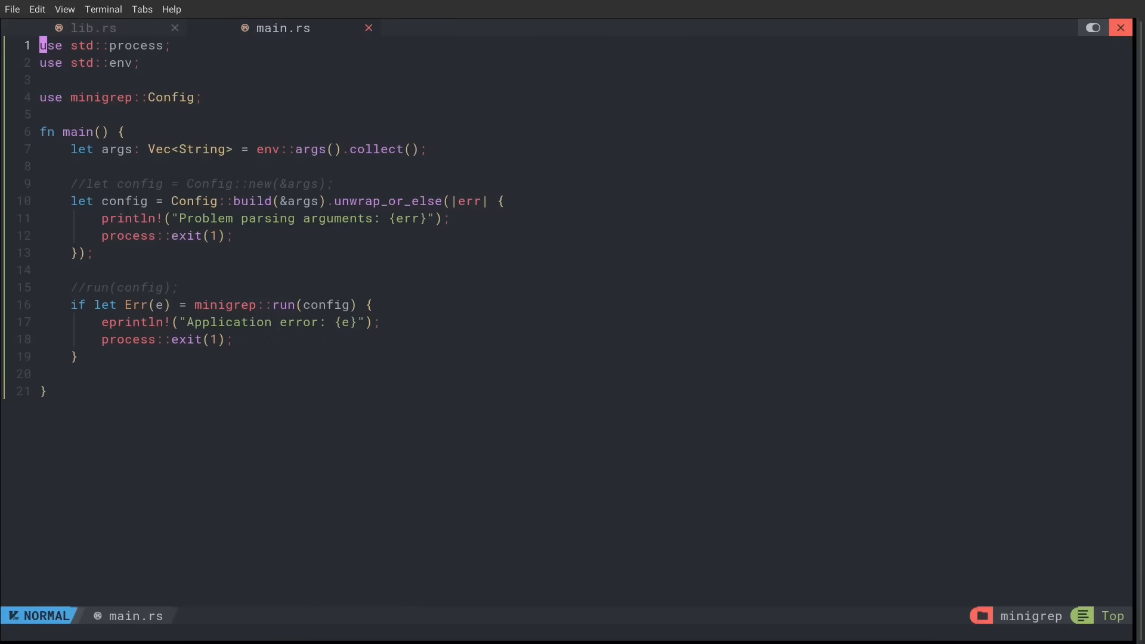
mouse_move(306, 90)
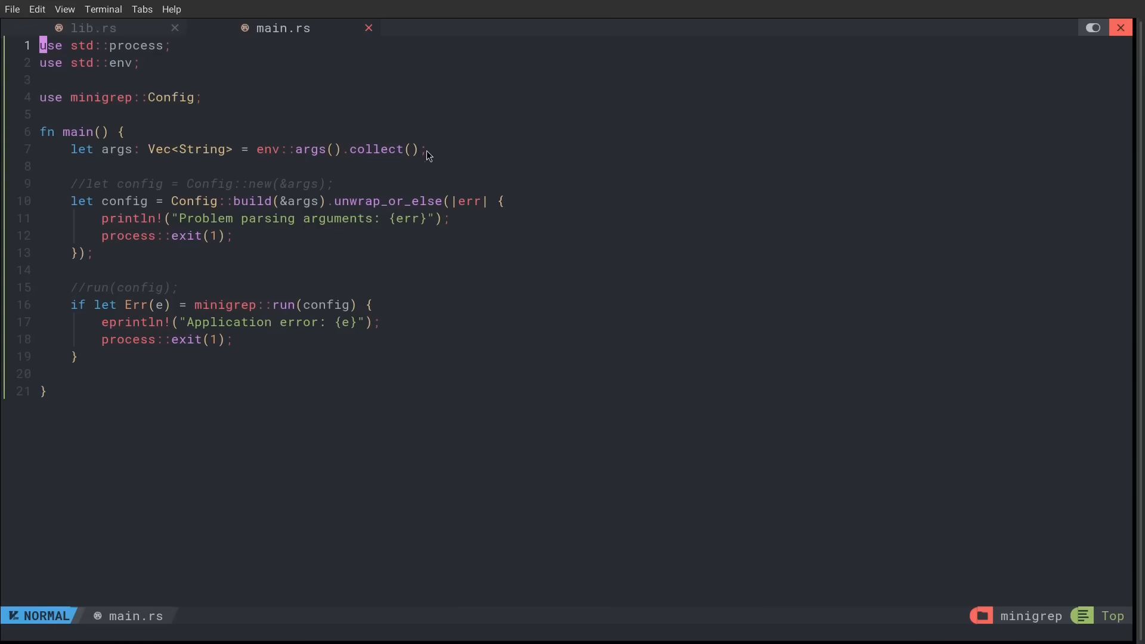
mouse_move(152, 341)
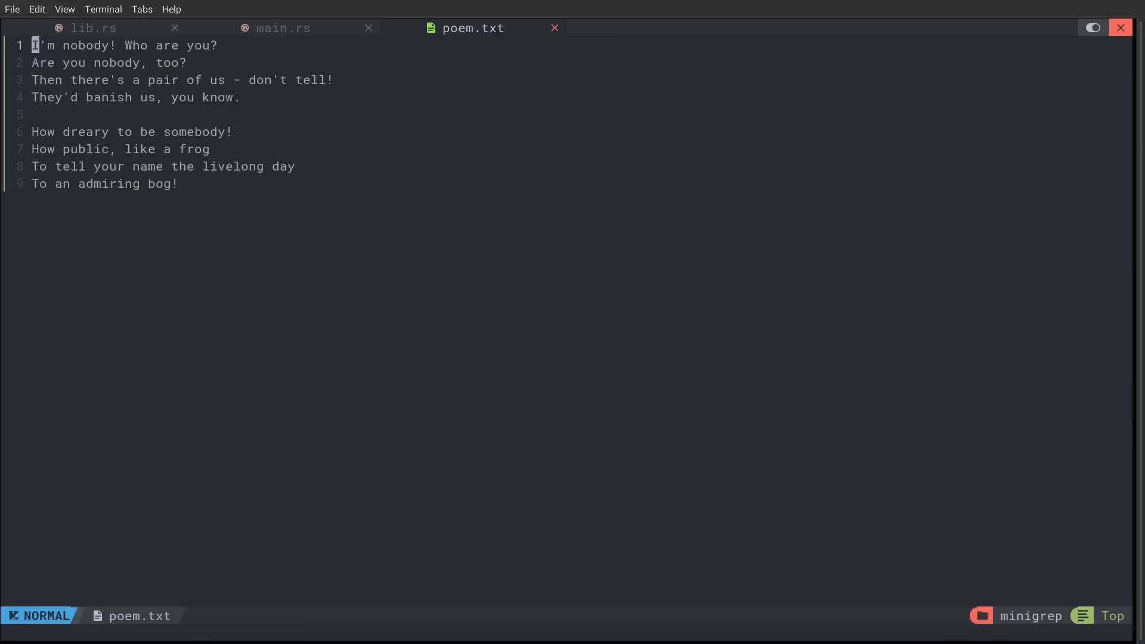
mouse_move(490, 80)
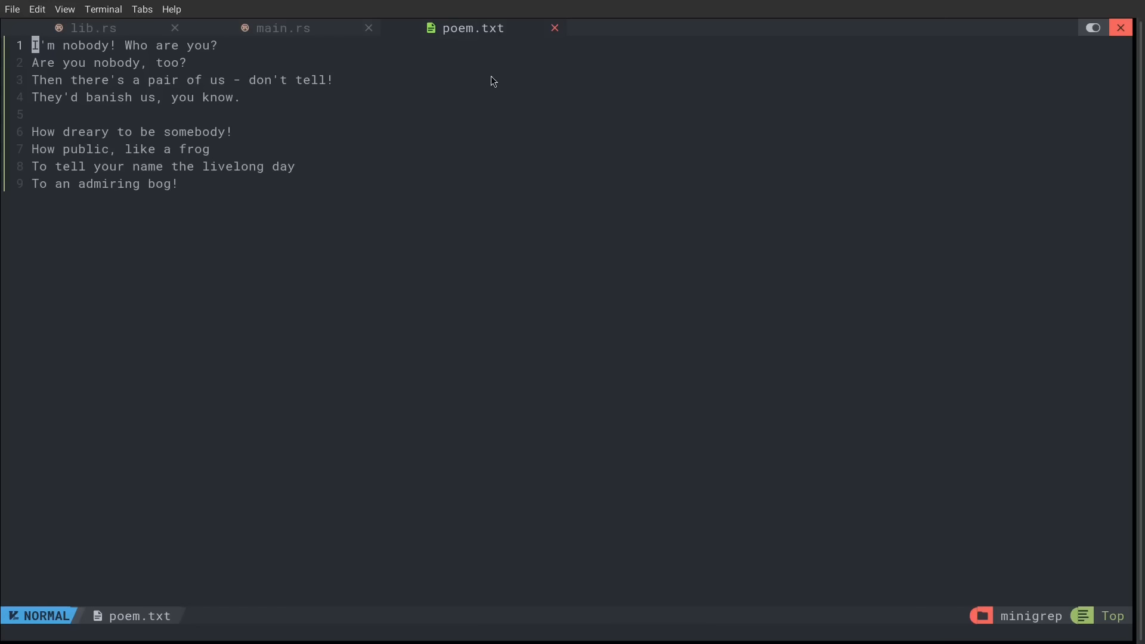
mouse_move(568, 168)
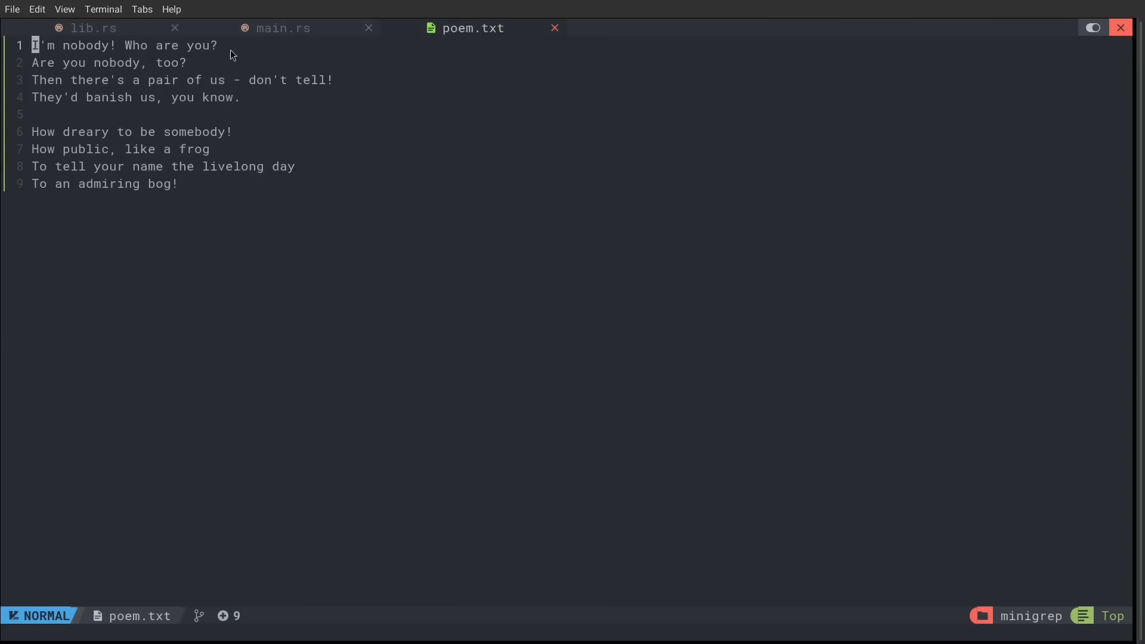
mouse_move(296, 49)
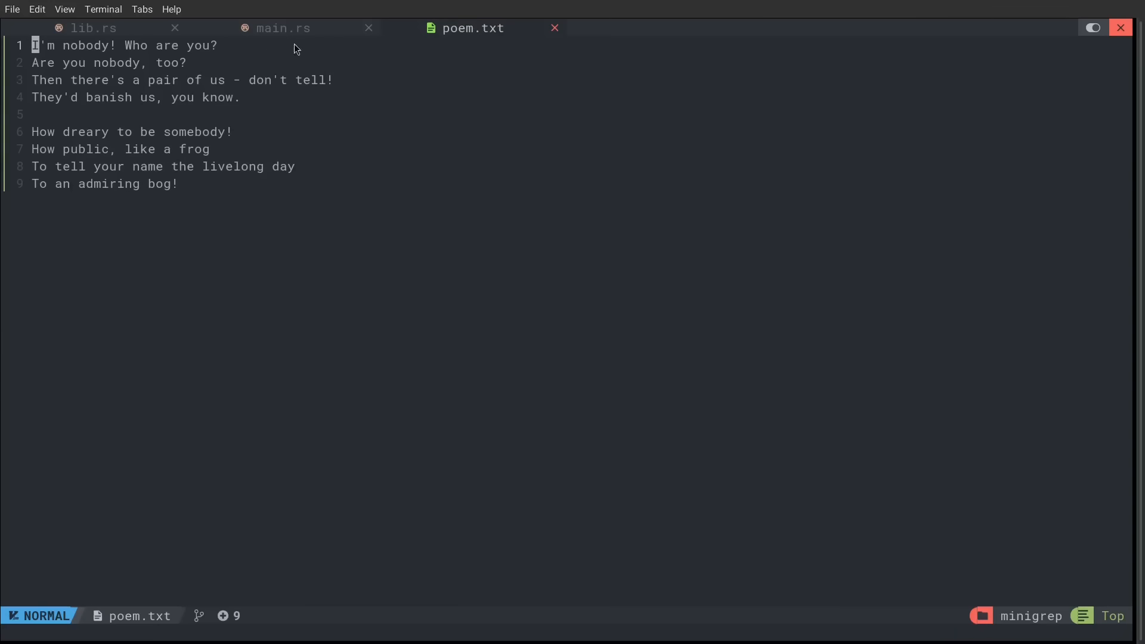
mouse_move(402, 71)
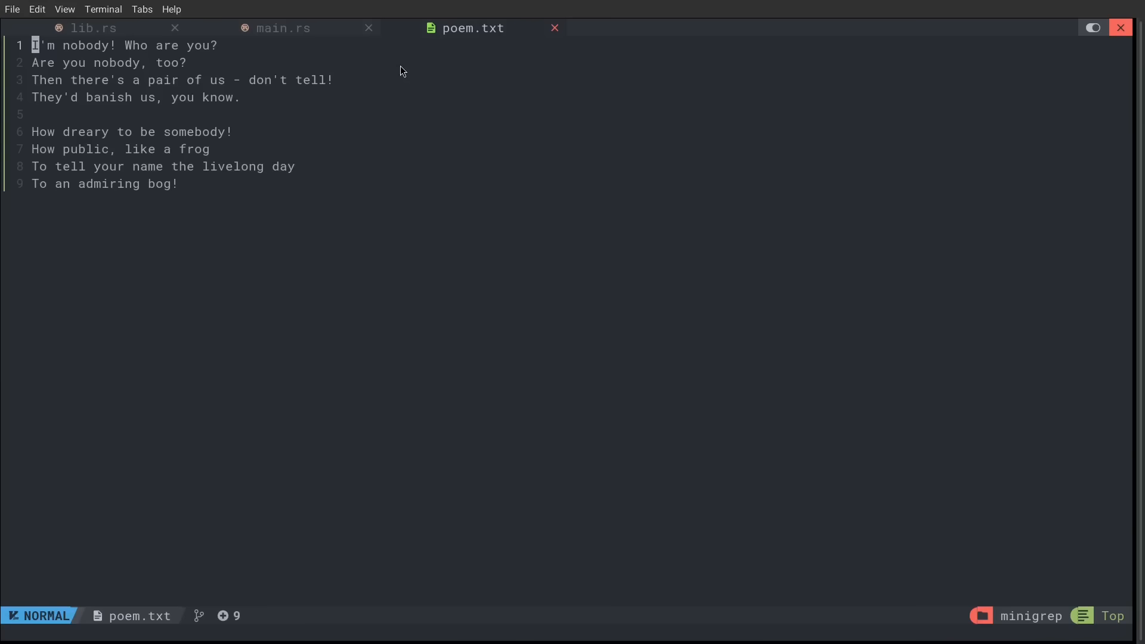
mouse_move(632, 20)
text(:tabnew)
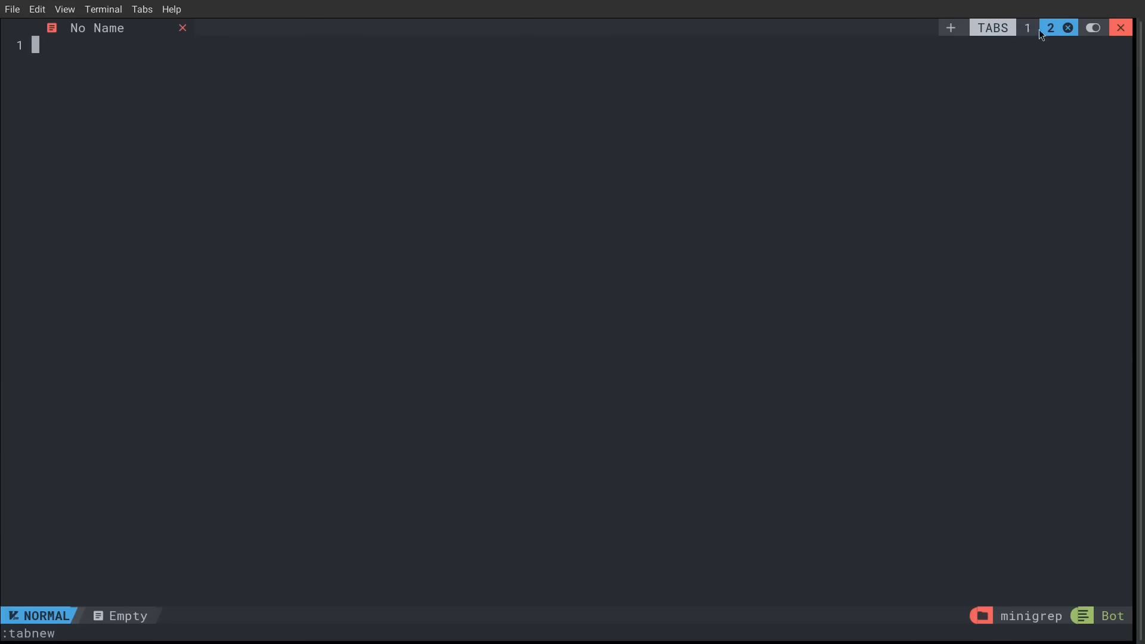
mouse_move(688, 139)
text(:q!)
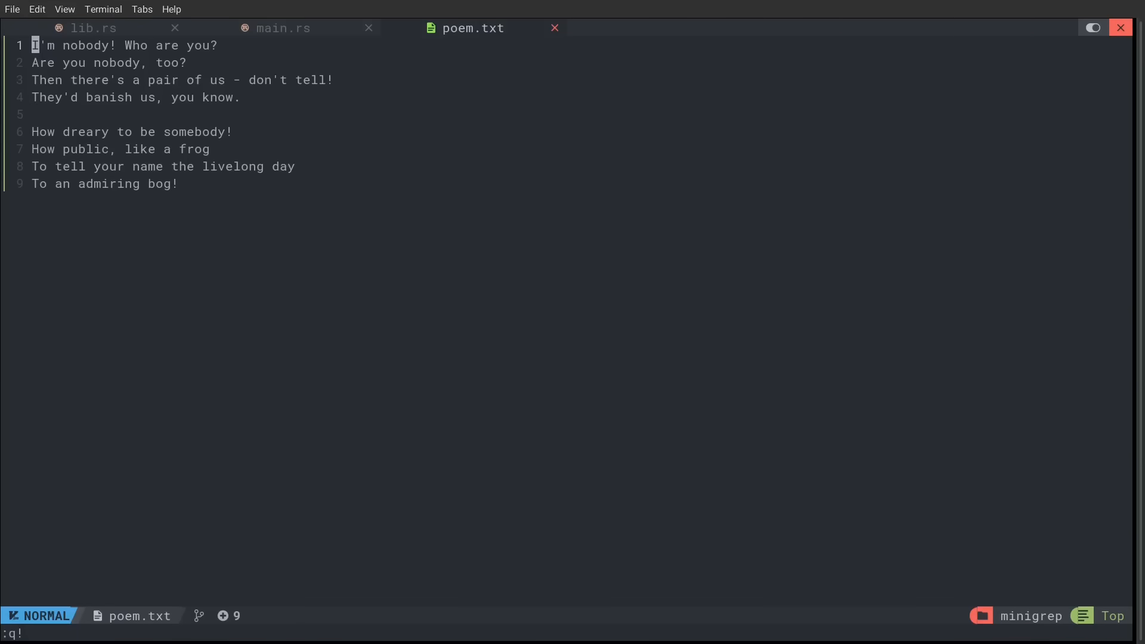
Switch between the main.rs, poem.txt and lib.rs buffers from the tab line.
click(282, 27)
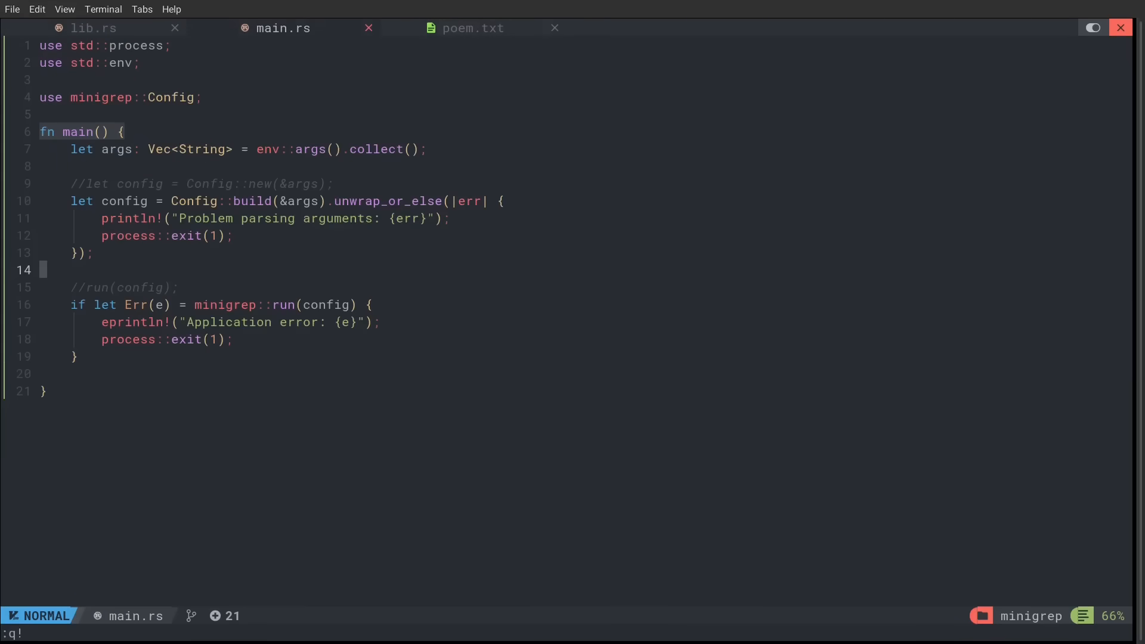
click(473, 27)
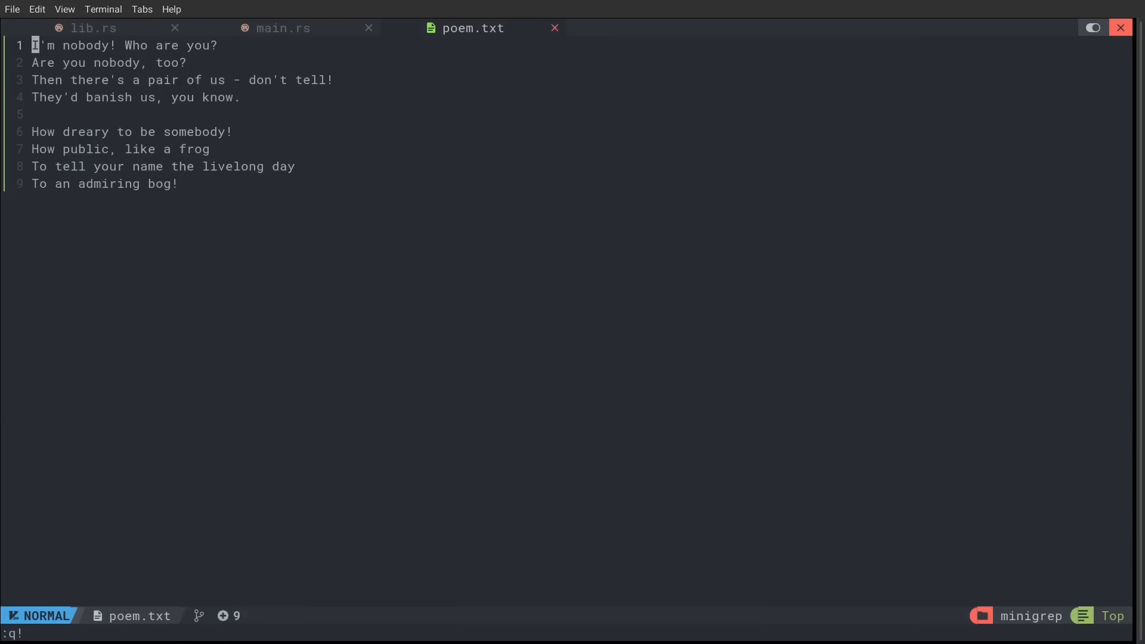
click(93, 27)
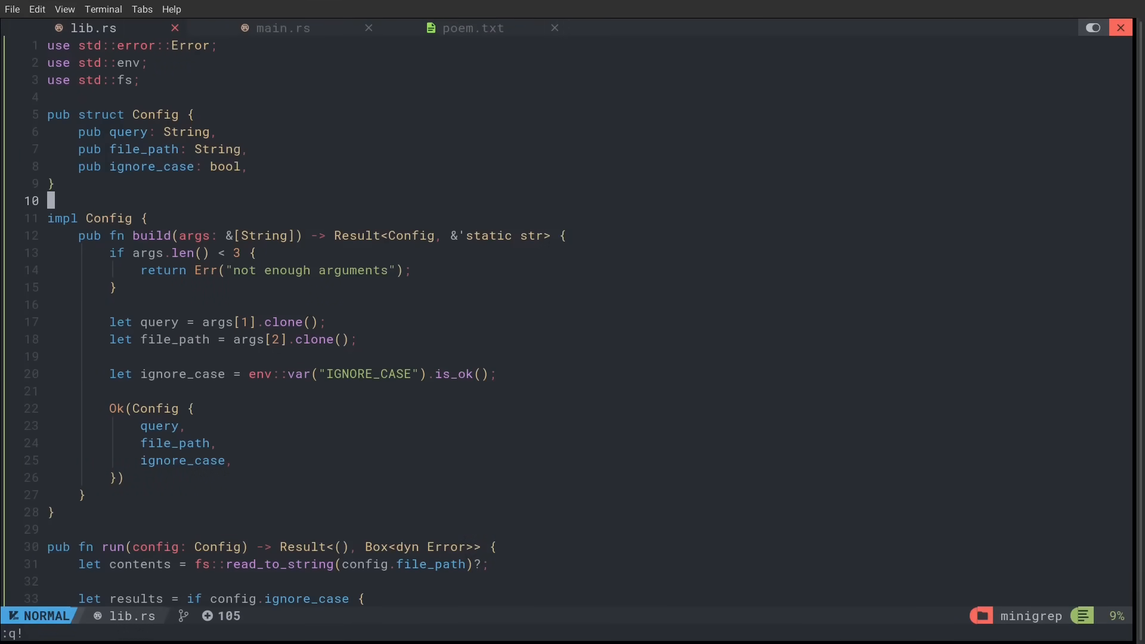
click(281, 27)
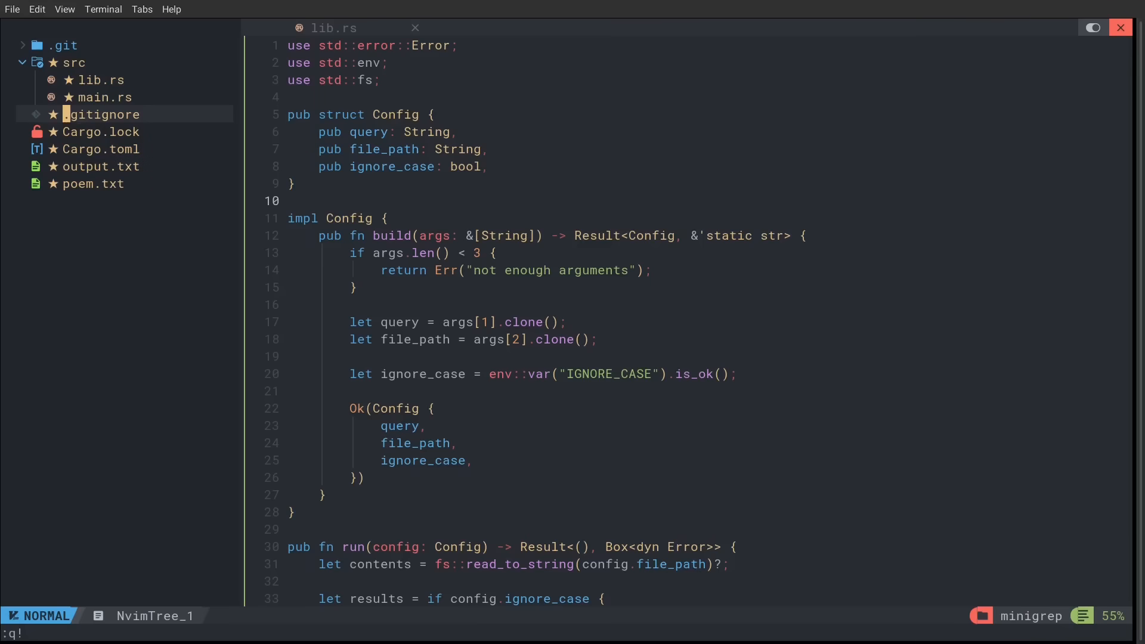
Create a new test.rs file in the project root via NvimTree.
key(a)
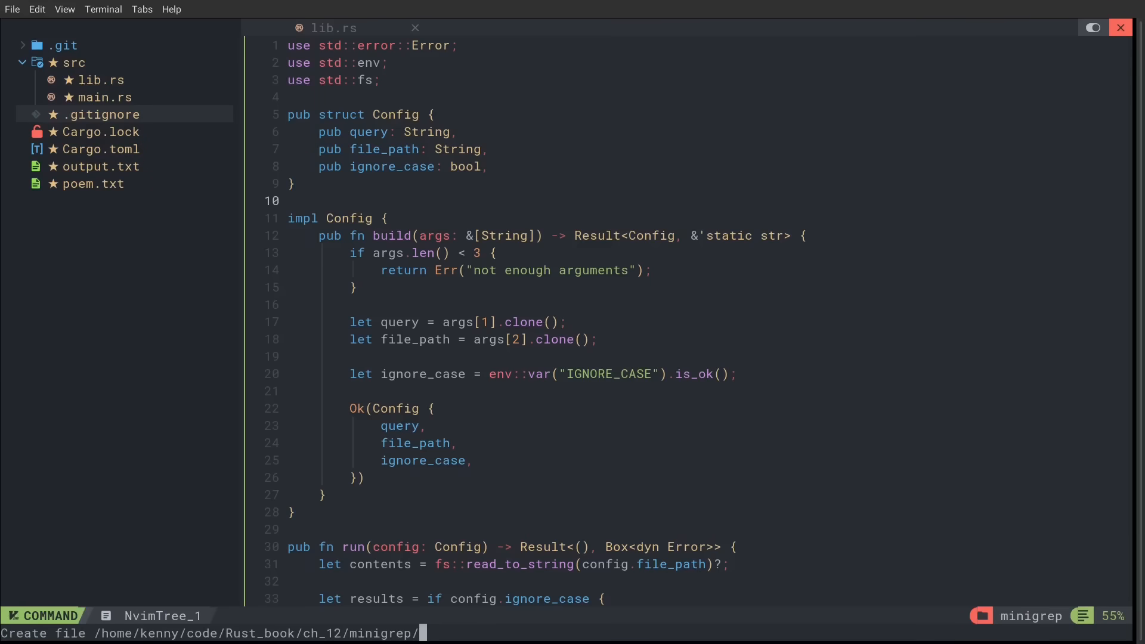
mouse_move(398, 623)
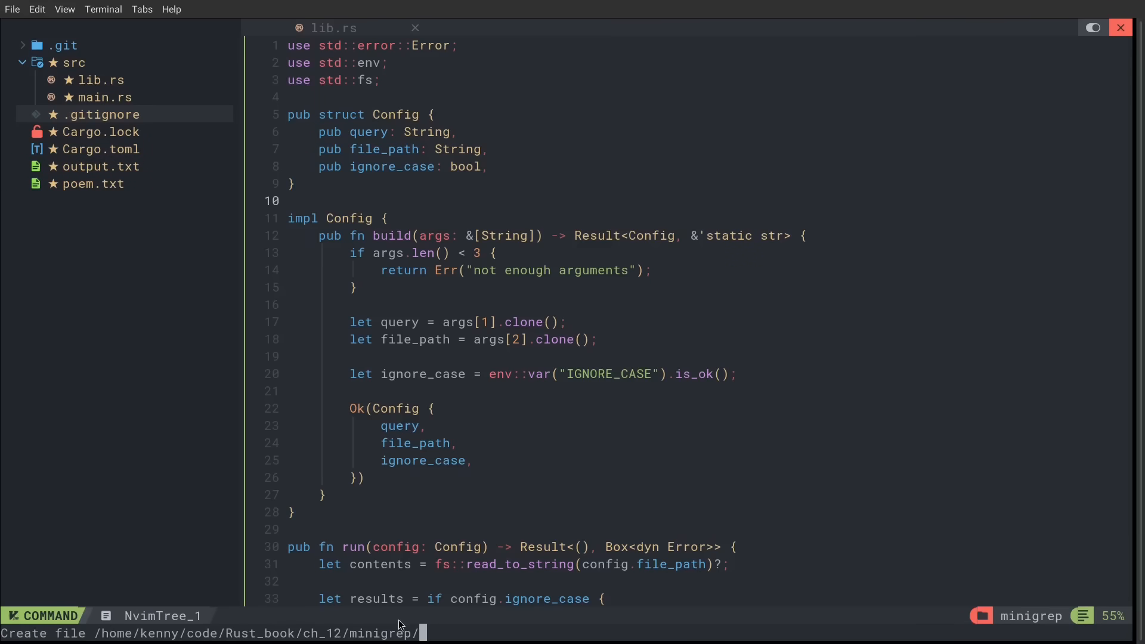
text(tes)
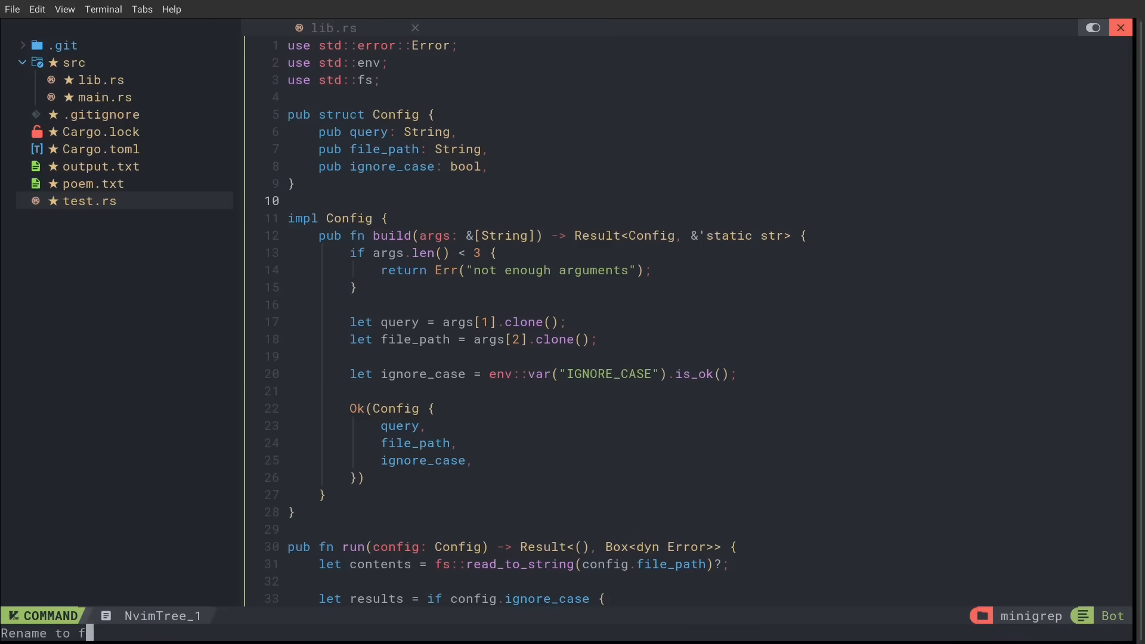
key(Enter)
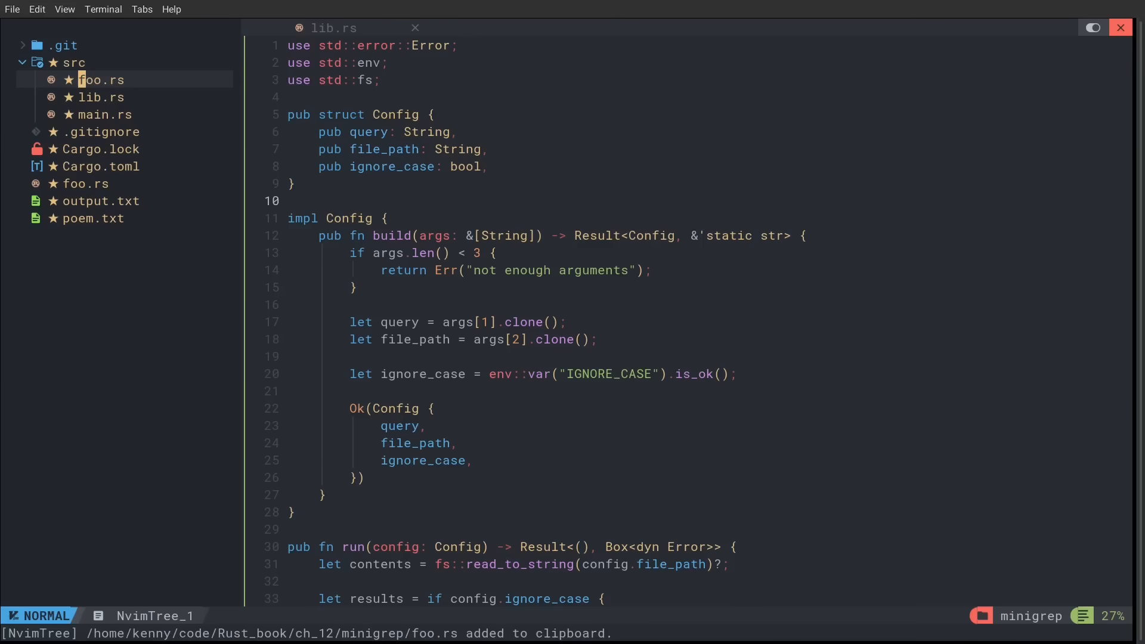
Delete the root-level foo.rs from the NvimTree file tree with d.
key(d)
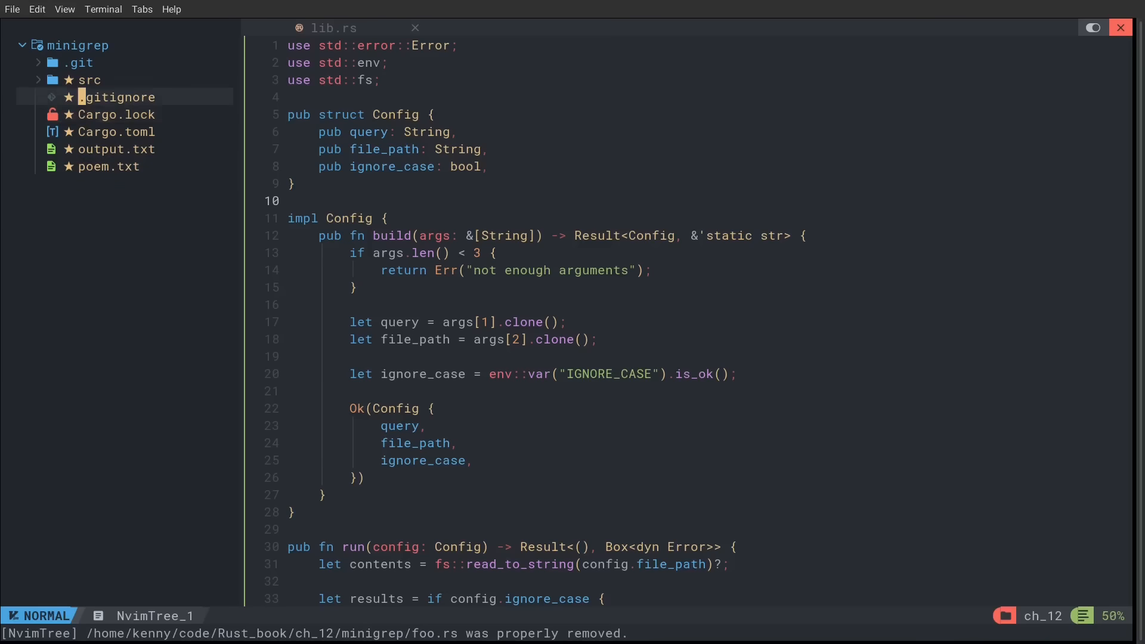
Select the file tree entry near the top of NvimTree to confirm the deletion context.
click(90, 78)
text(:sp)
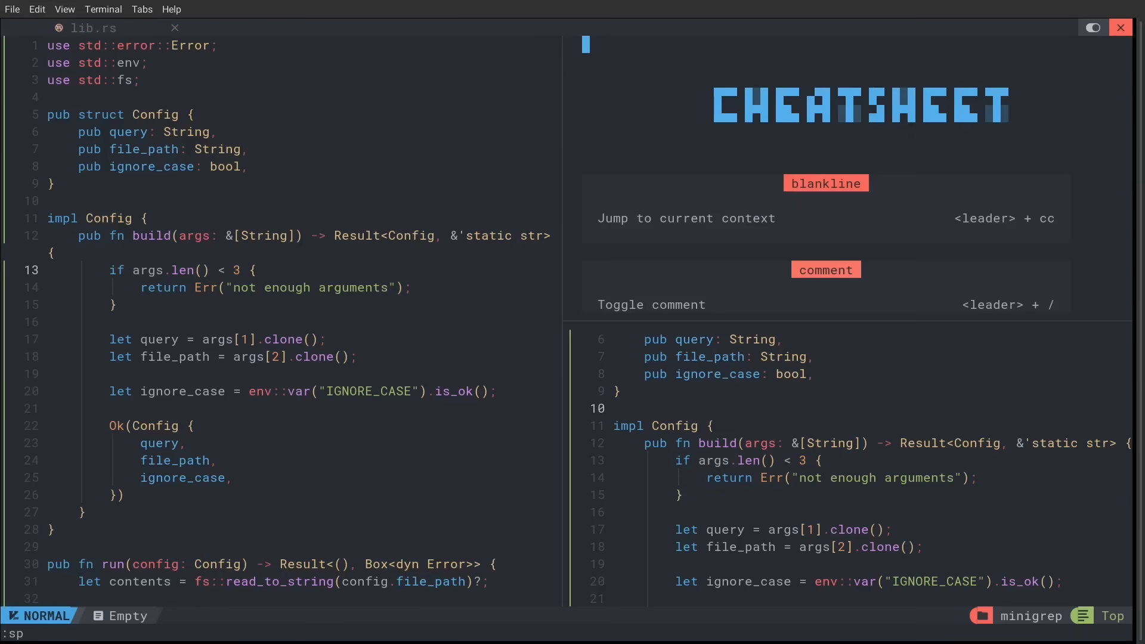
Enter q twice in the cheatsheet window before the window-command popup appears.
text(q)
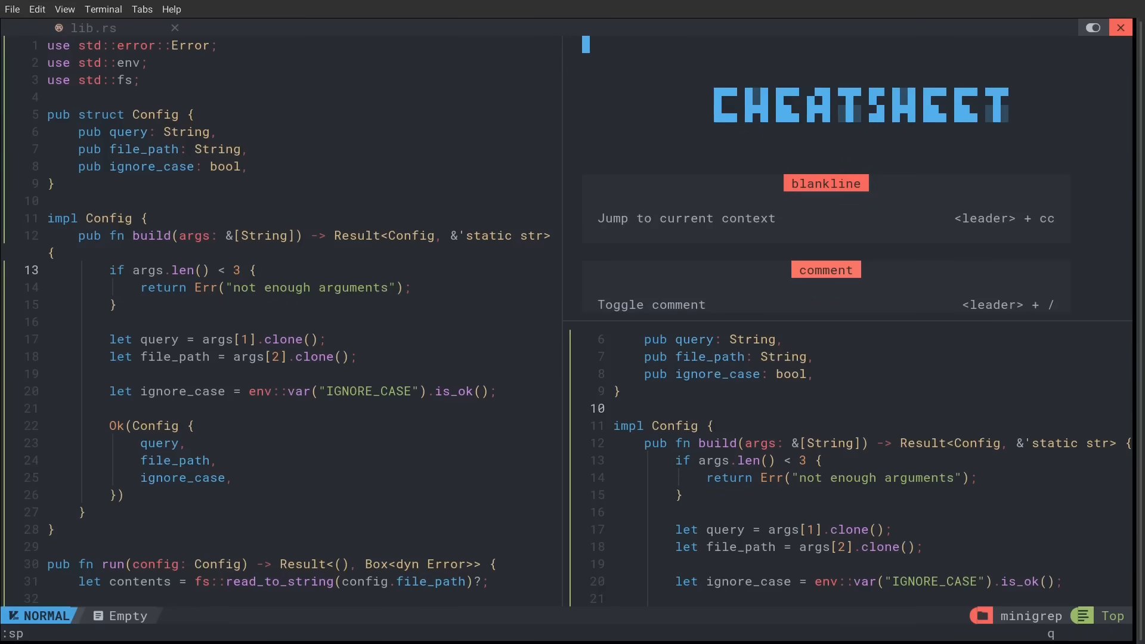
key(q)
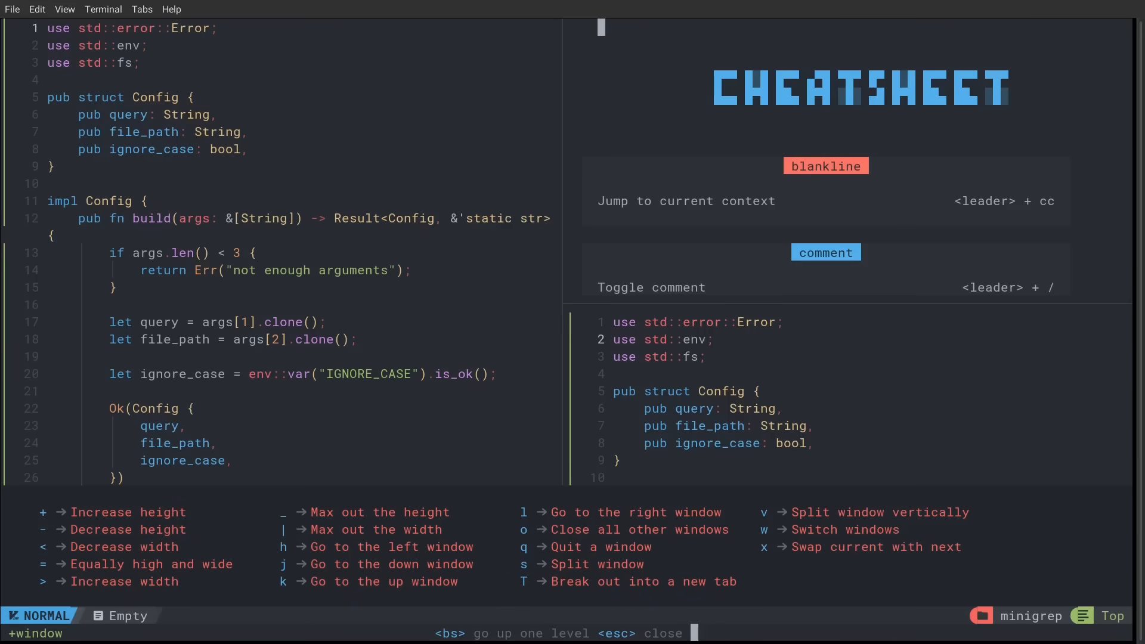
Dismiss the cheatsheet pane with Escape and start a Ctrl+w window command.
key(Escape)
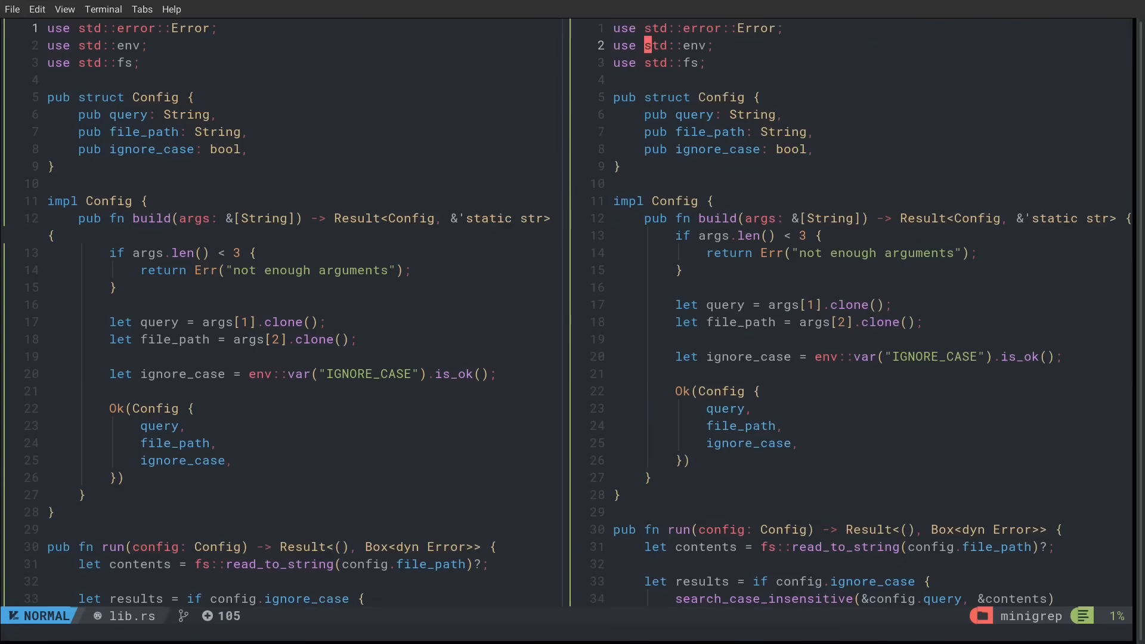
key(ctrl+w)
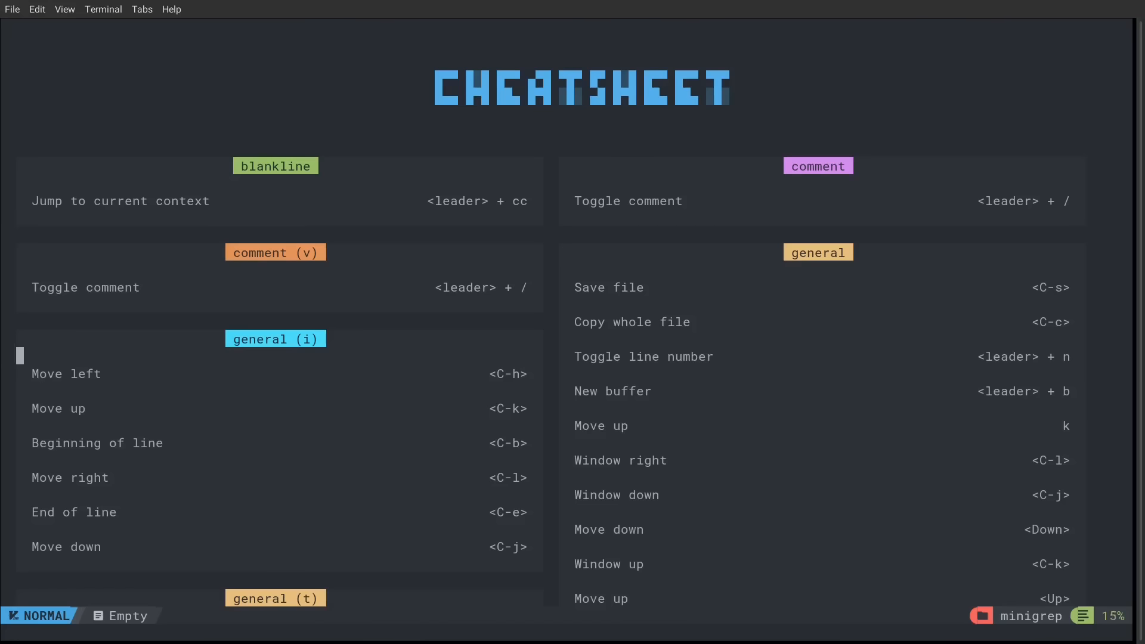
Scroll the cheatsheet to the lspconfig, gitsigns and nvimtree mappings and start recording macro @q.
scroll(down, 3)
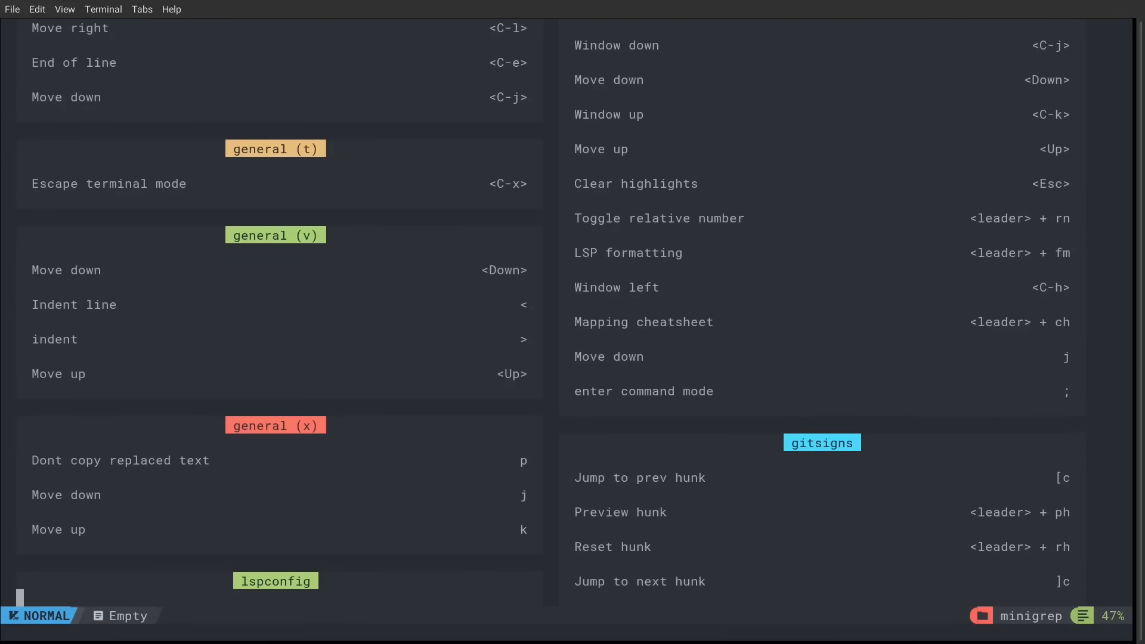
scroll(down, 3)
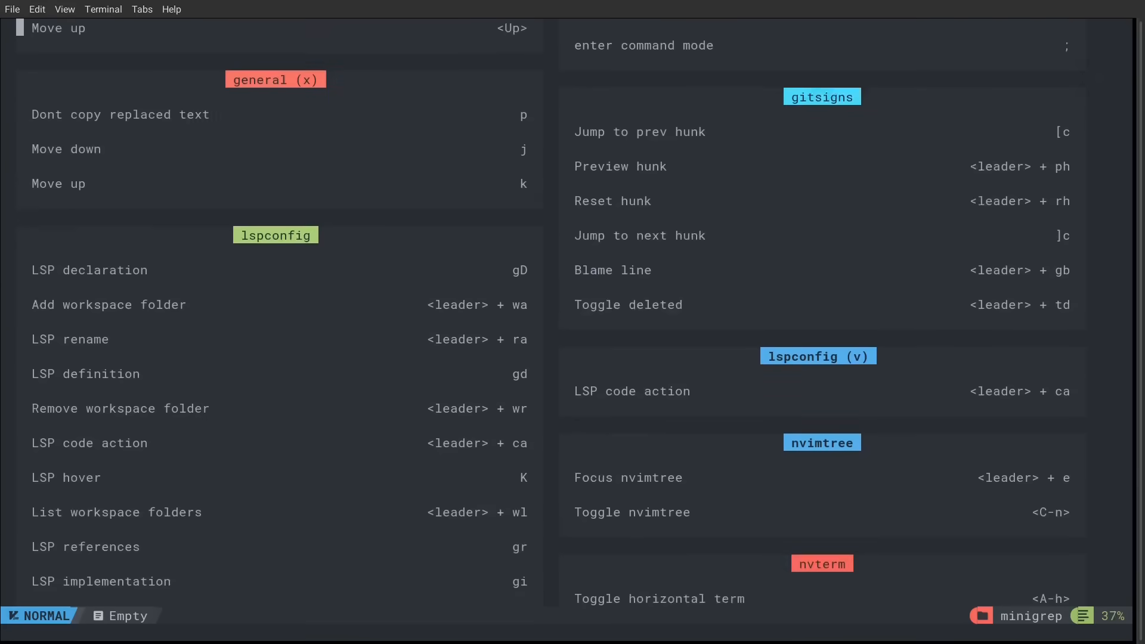
key(q)
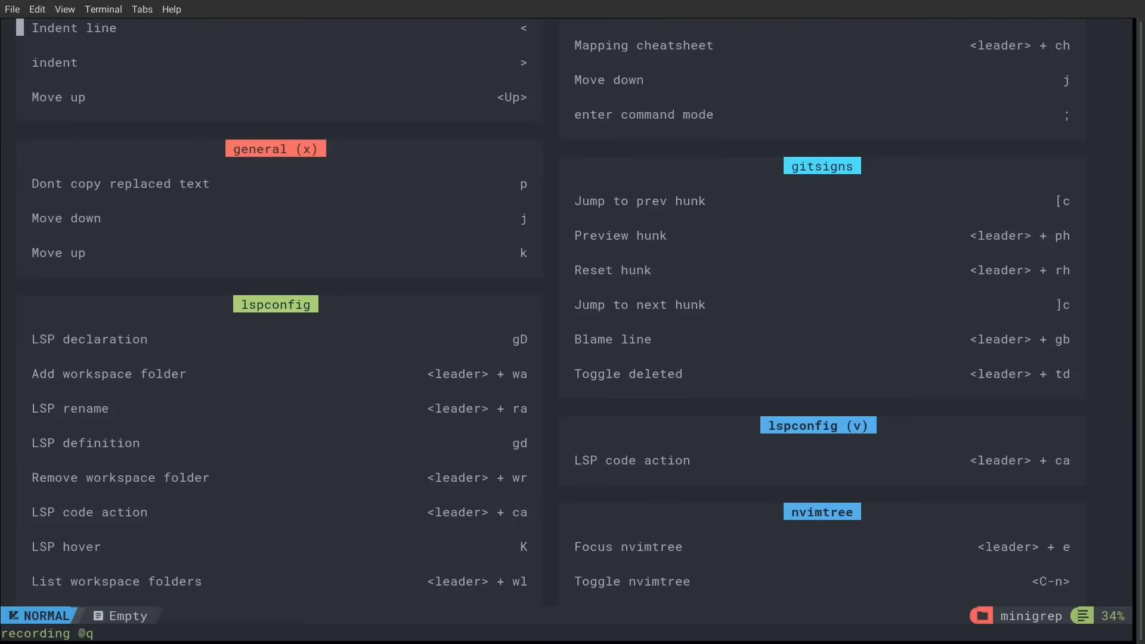